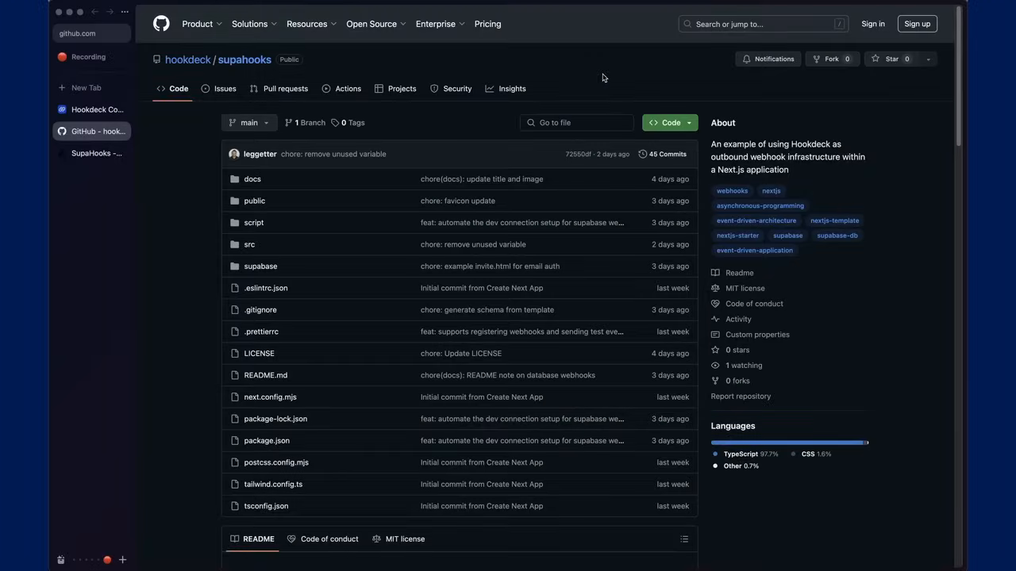
Sign in to SupaHooks with the email and password to reach the dashboard
{"action": "scroll", "scroll_direction": "down", "scroll_amount": 3}
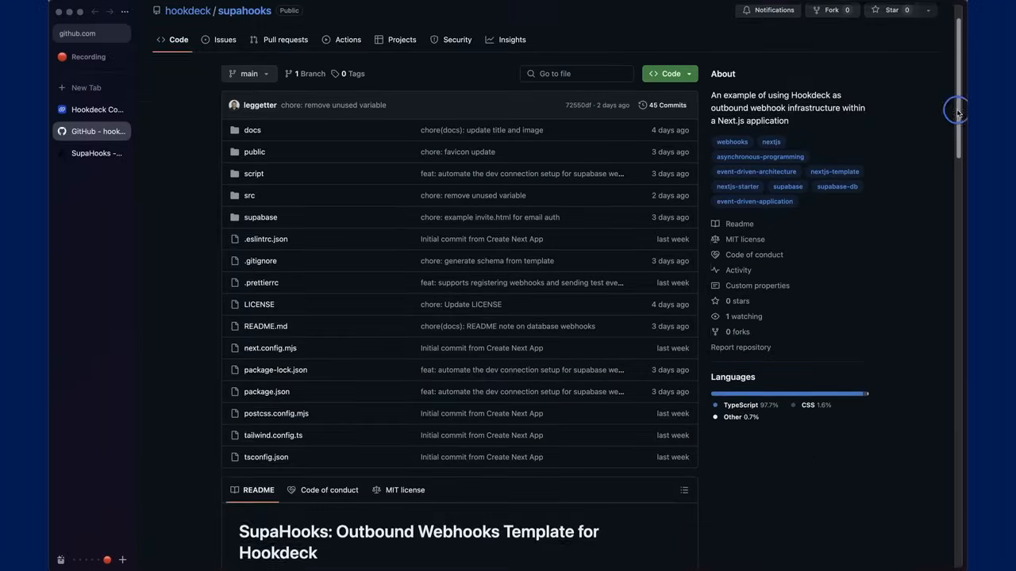
{"action": "scroll", "scroll_direction": "down", "scroll_amount": 3}
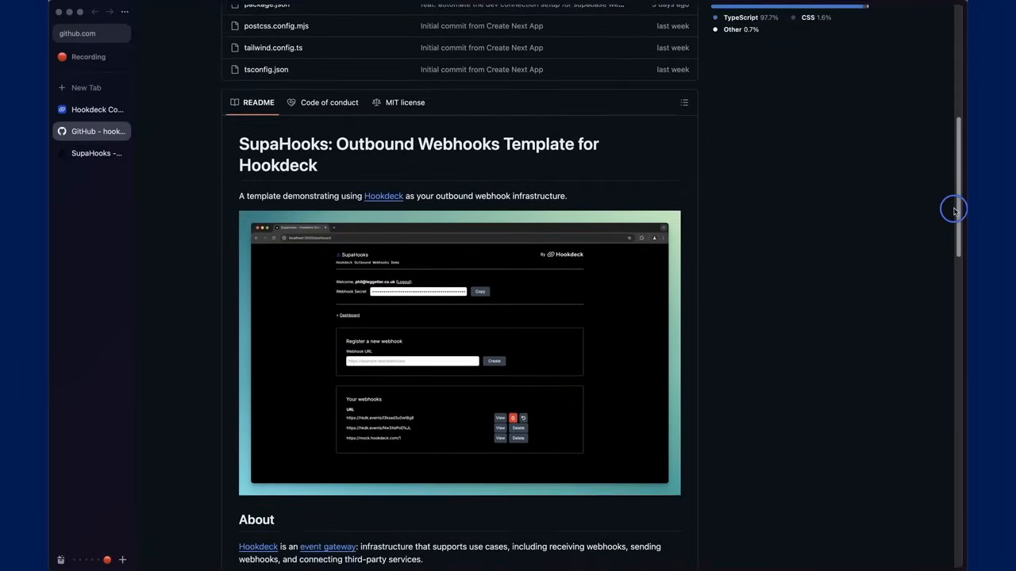
{"action": "scroll", "scroll_direction": "down", "scroll_amount": 3}
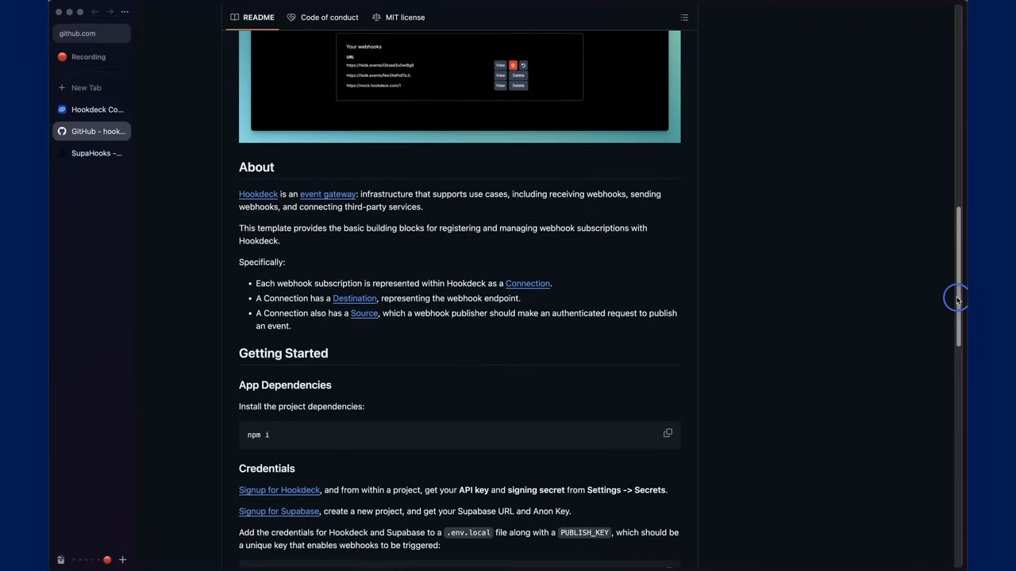
{"action": "scroll", "scroll_direction": "down", "scroll_amount": 3}
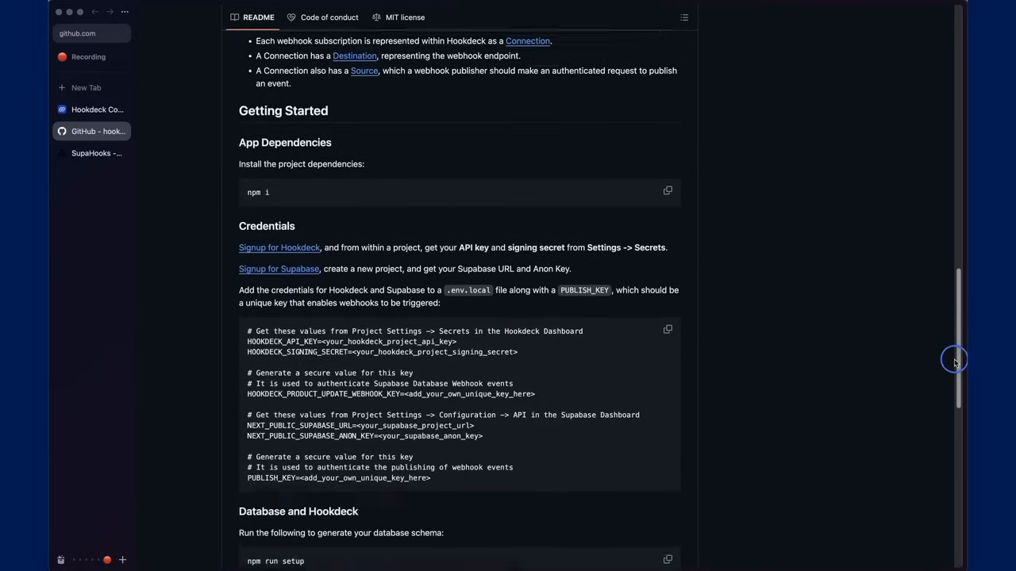
{"action": "scroll", "scroll_direction": "down", "scroll_amount": 3}
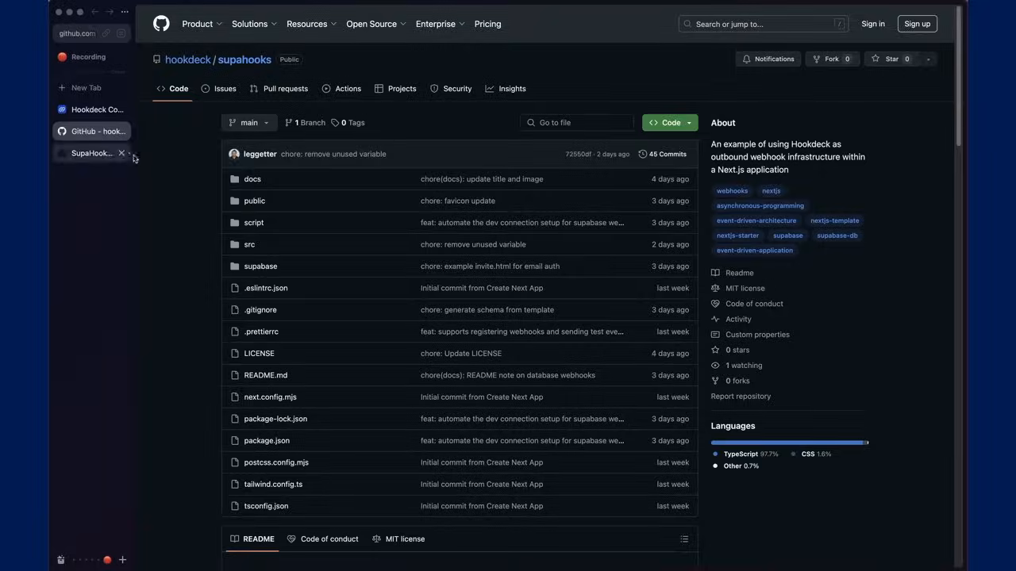
{"action": "left_click", "coordinate": [88, 152]}
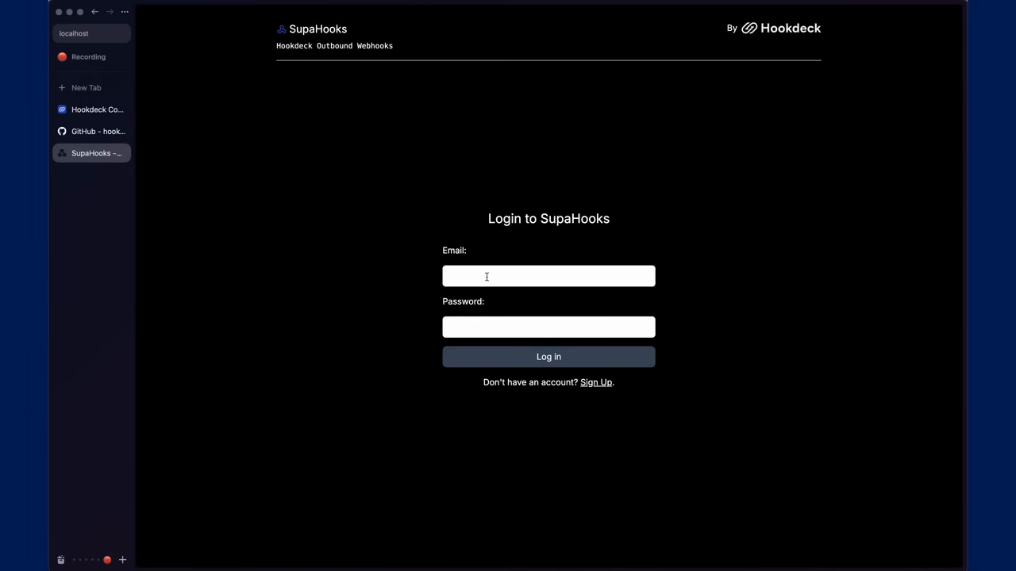
{"action": "left_click", "coordinate": [549, 357]}
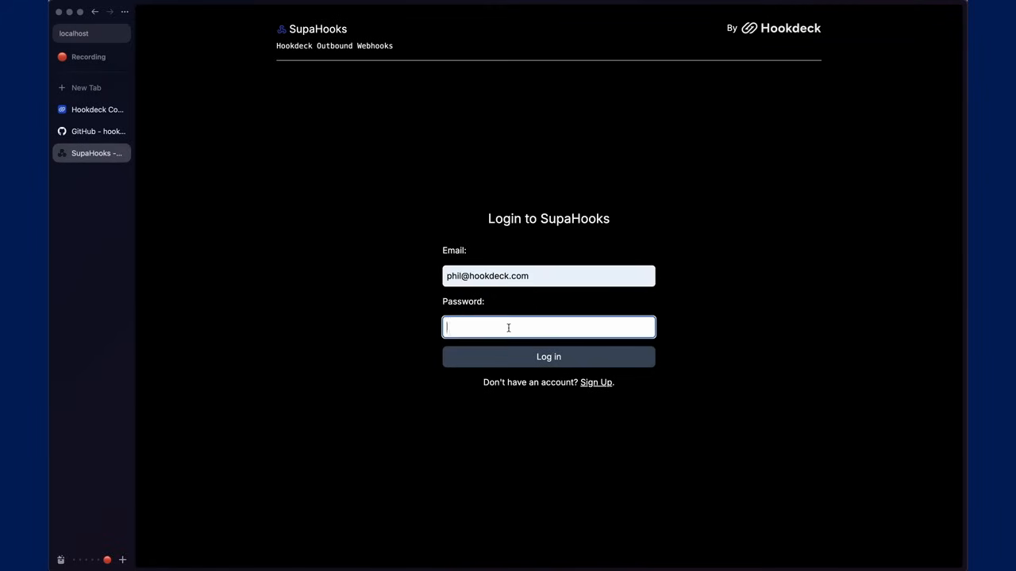
{"action": "type", "text": "••"}
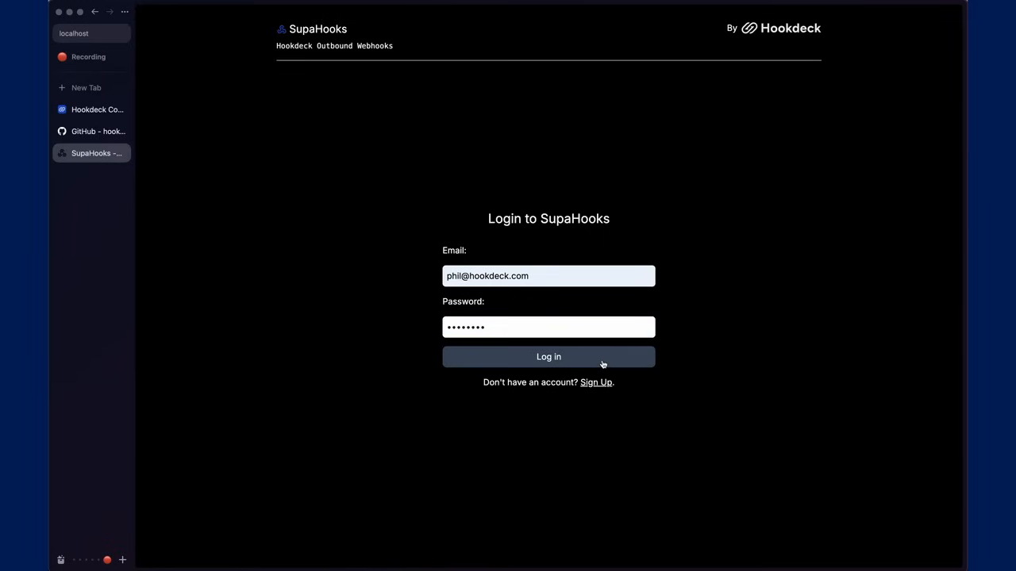
{"action": "left_click", "coordinate": [550, 357]}
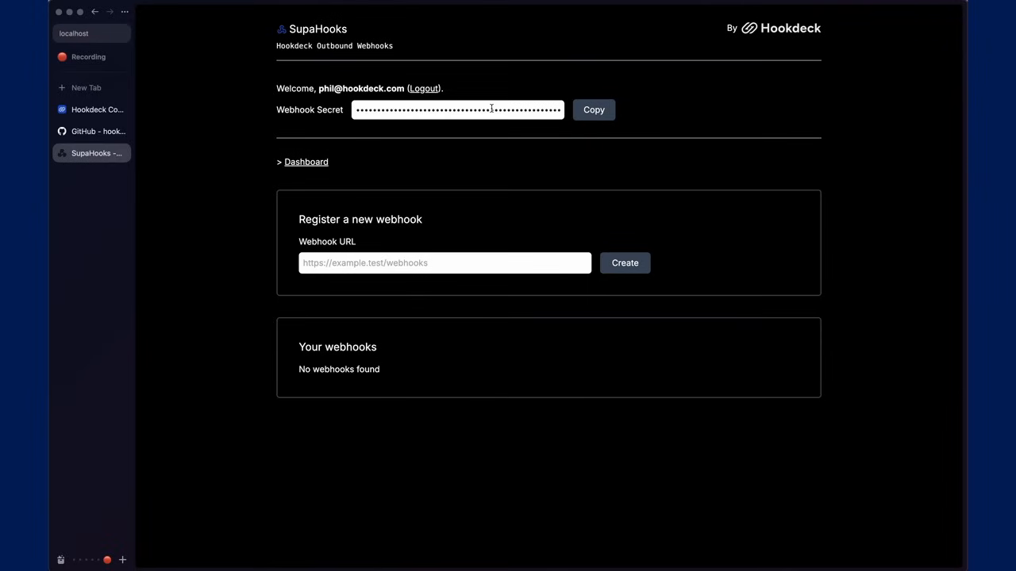
Copy the webhook secret from the dashboard and move to the Hookdeck Console
{"action": "left_click", "coordinate": [594, 109]}
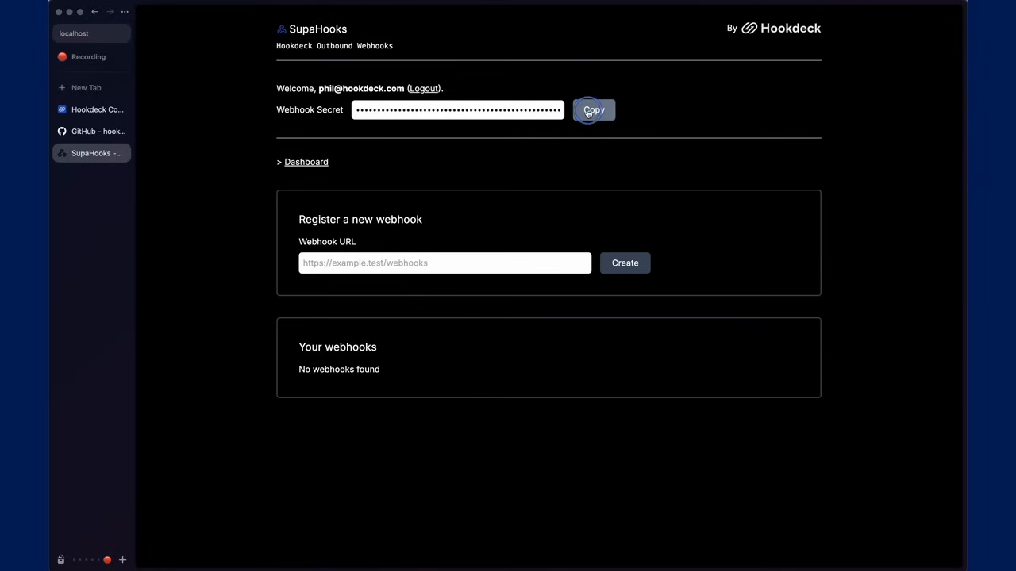
{"action": "left_click", "coordinate": [594, 109]}
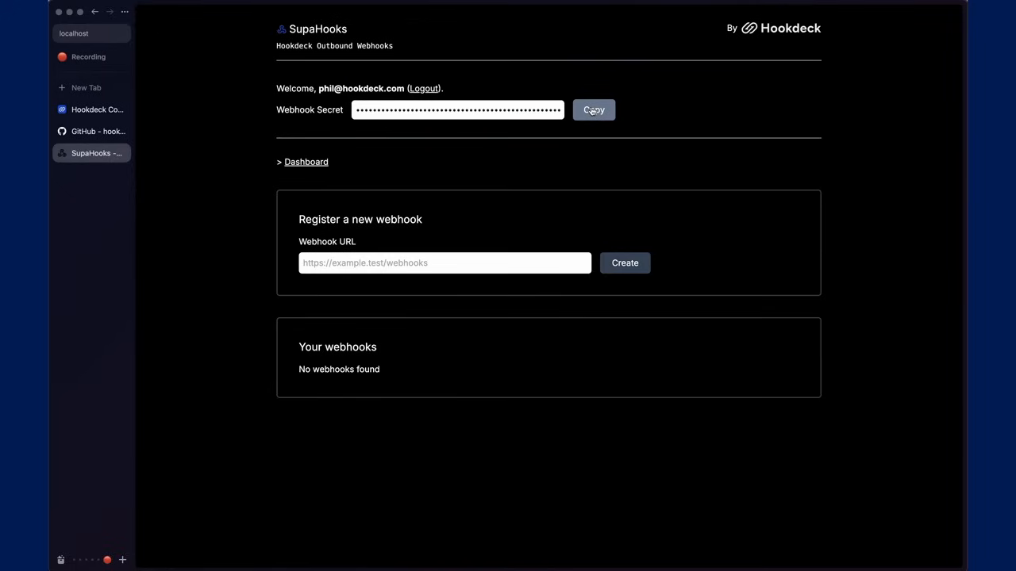
{"action": "left_click", "coordinate": [626, 263]}
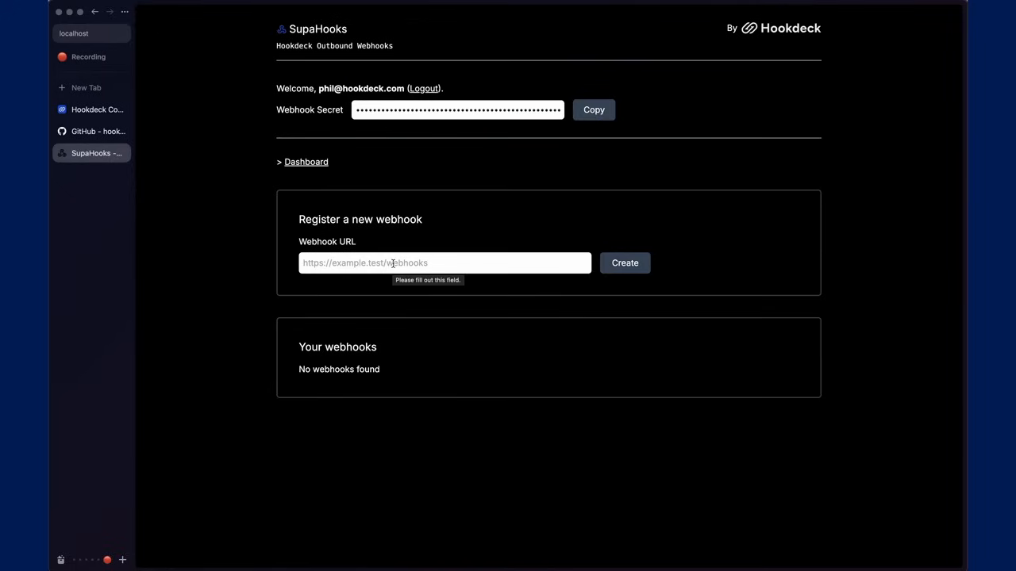
{"action": "left_click", "coordinate": [92, 110]}
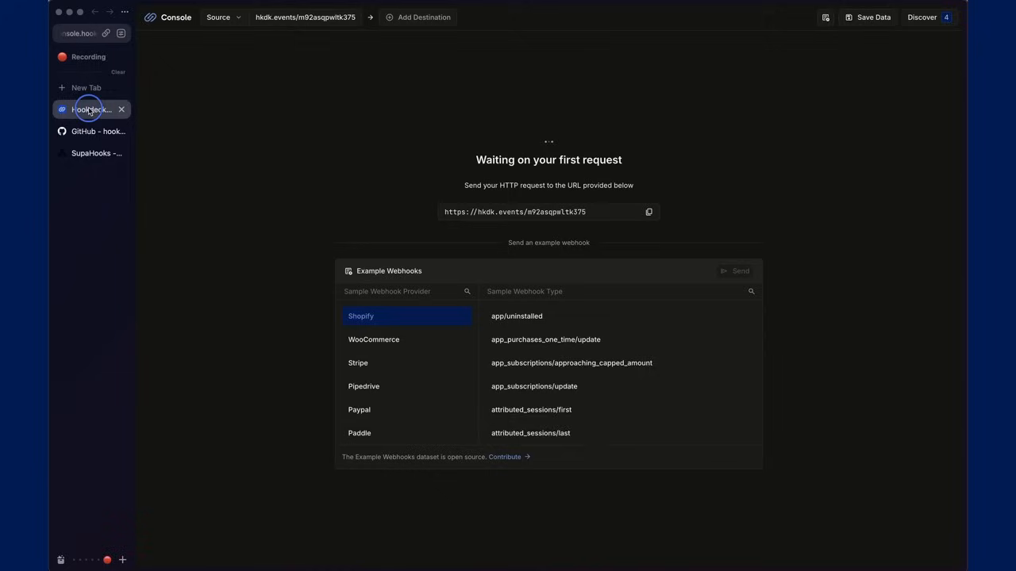
Copy the source's hkdk.events URL in Hookdeck and bring it back to SupaHooks as the webhook URL
{"action": "left_click", "coordinate": [647, 212]}
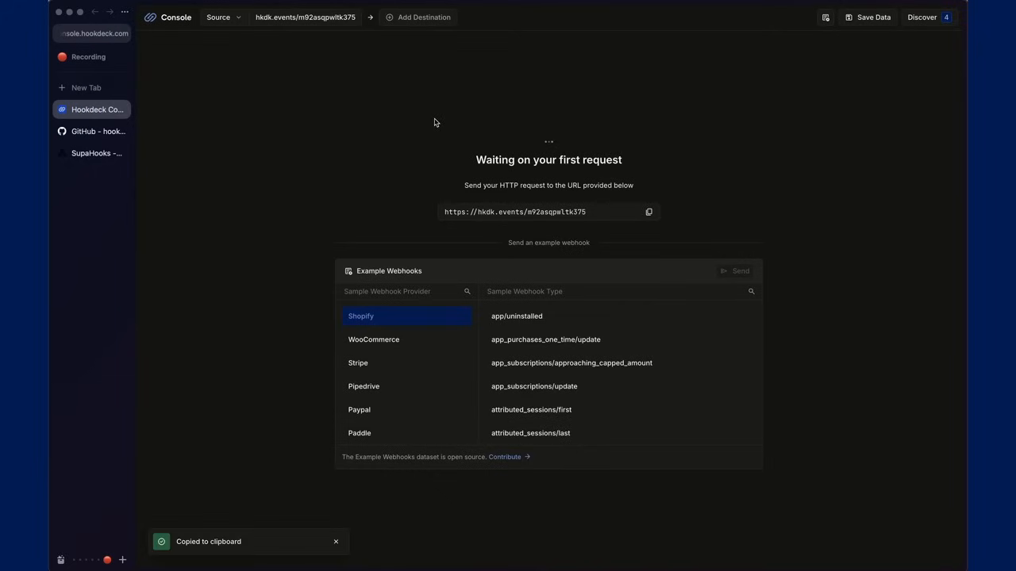
{"action": "mouse_move", "coordinate": [438, 121]}
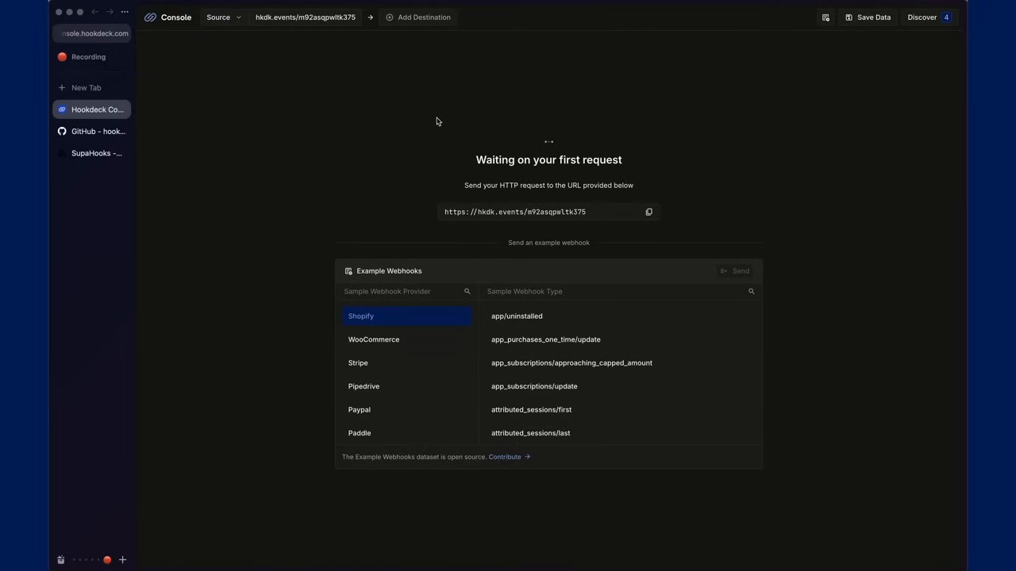
{"action": "mouse_move", "coordinate": [233, 143]}
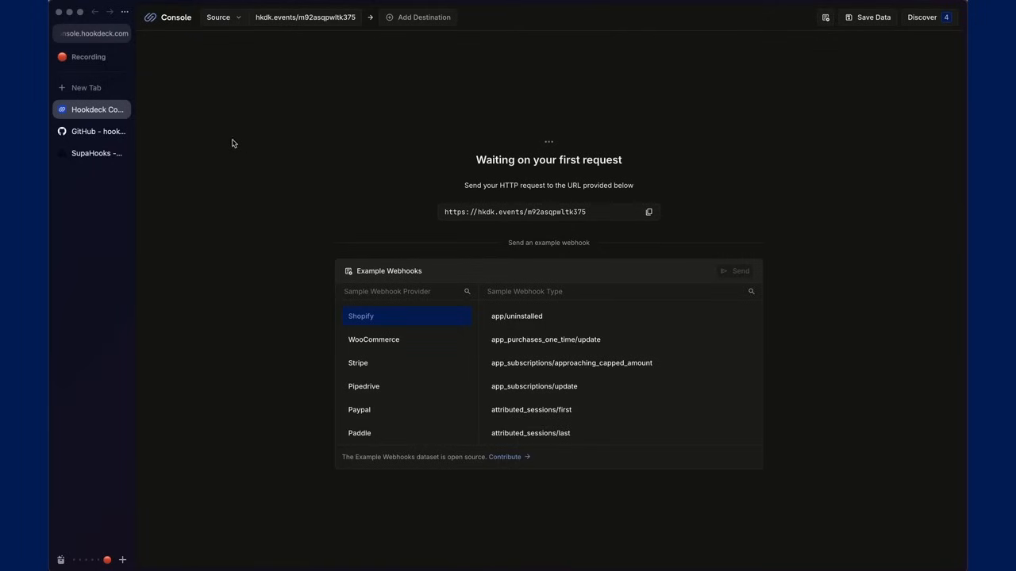
{"action": "mouse_move", "coordinate": [92, 157]}
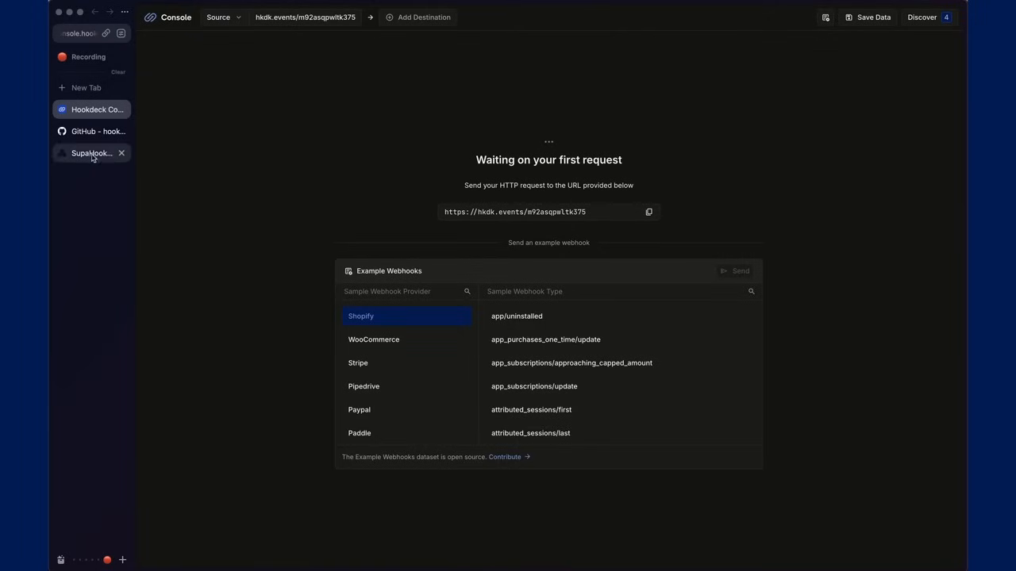
{"action": "left_click", "coordinate": [87, 152]}
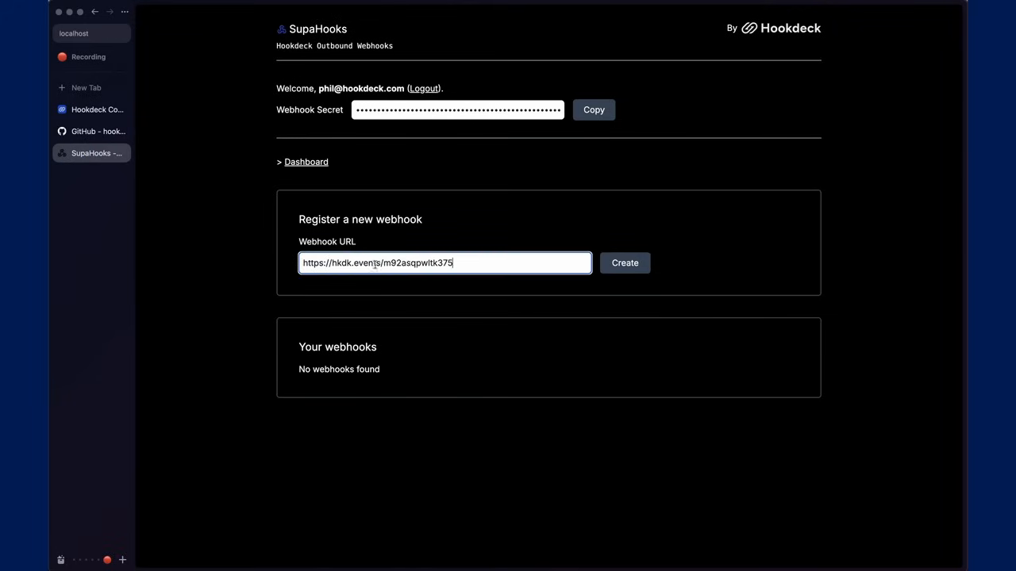
Register the hkdk.events URL as a webhook and view its detail page with the example JSON test payload
{"action": "left_click", "coordinate": [626, 264]}
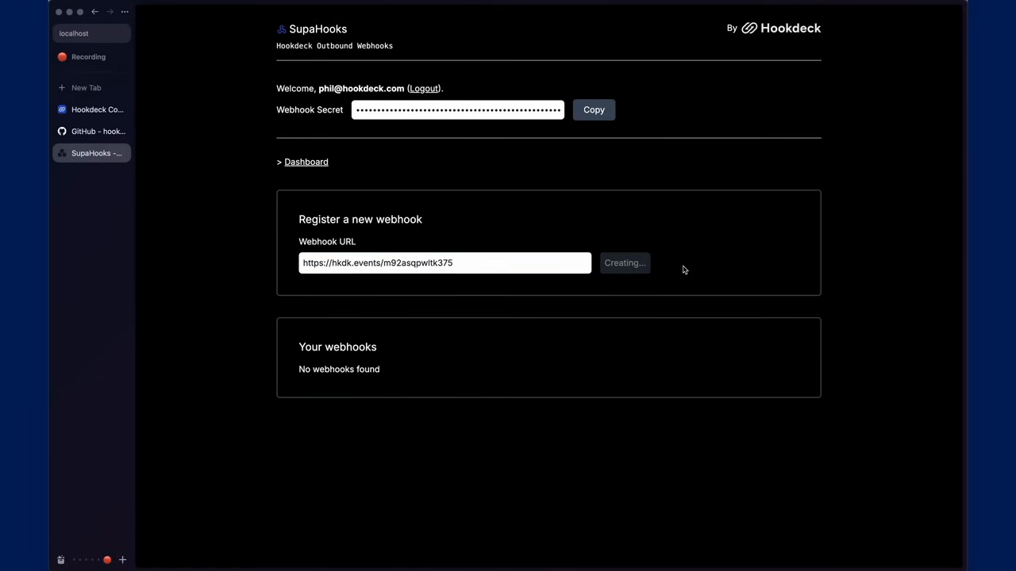
{"action": "left_click", "coordinate": [625, 263]}
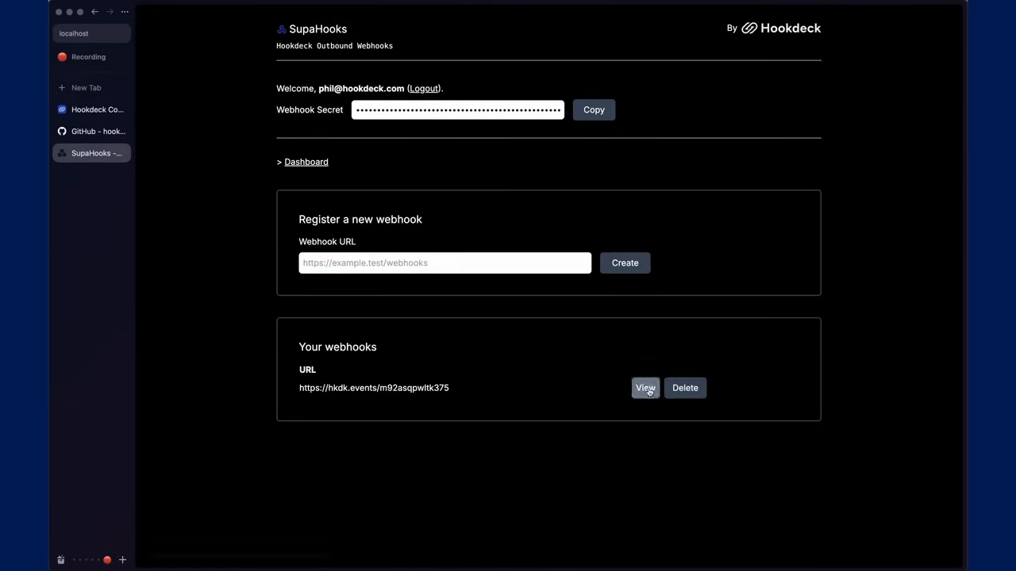
{"action": "mouse_move", "coordinate": [644, 387]}
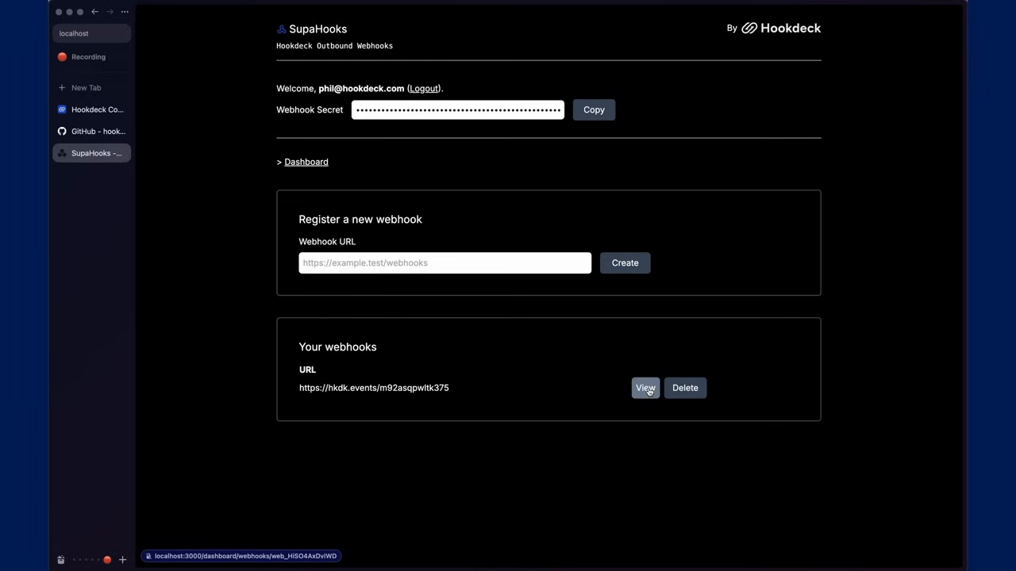
{"action": "left_click", "coordinate": [684, 388]}
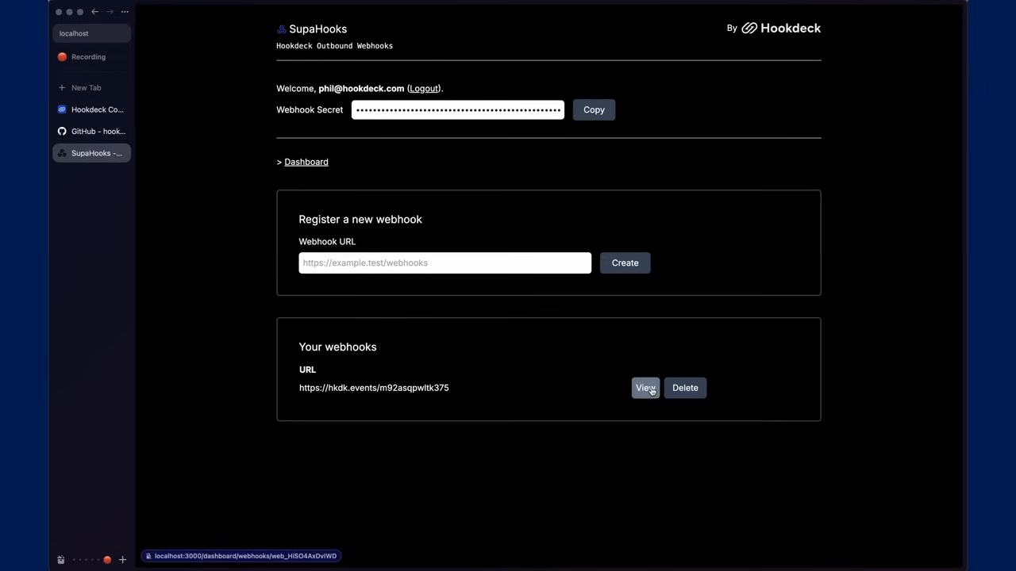
{"action": "left_click", "coordinate": [645, 387]}
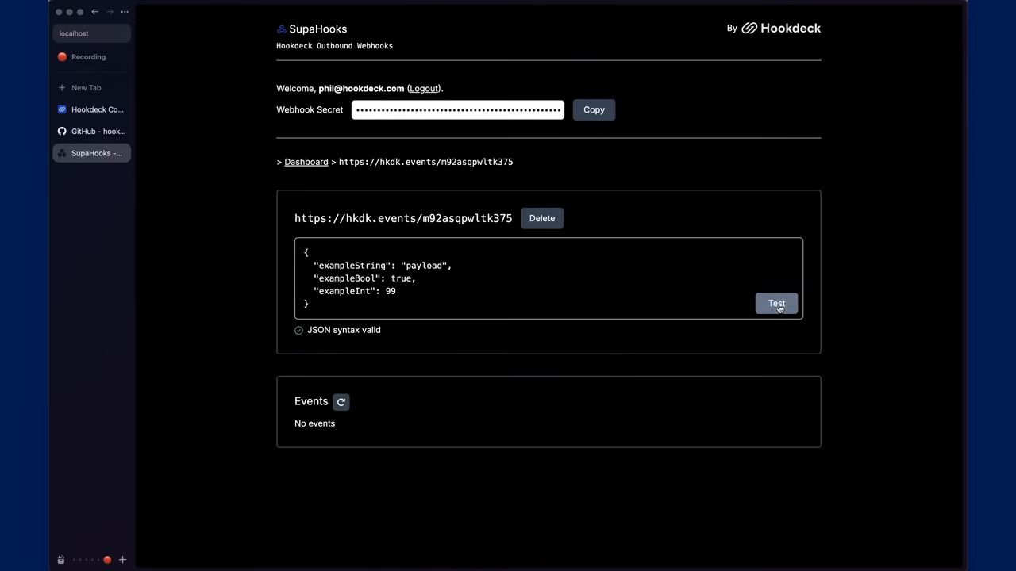
{"action": "left_click", "coordinate": [92, 109]}
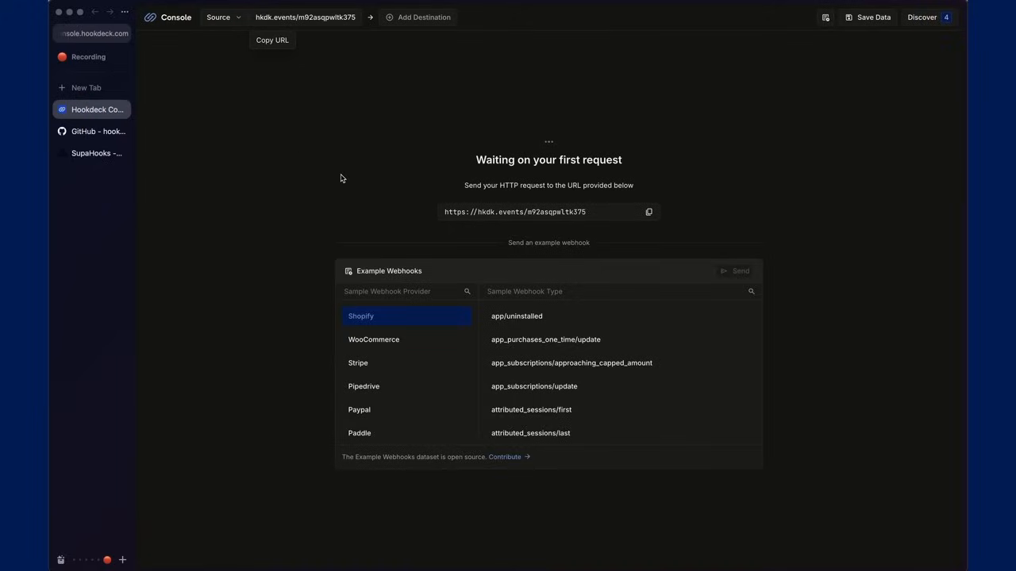
Check the test payload arrived as an accepted request in Hookdeck Console, then return to SupaHooks
{"action": "left_click", "coordinate": [733, 269]}
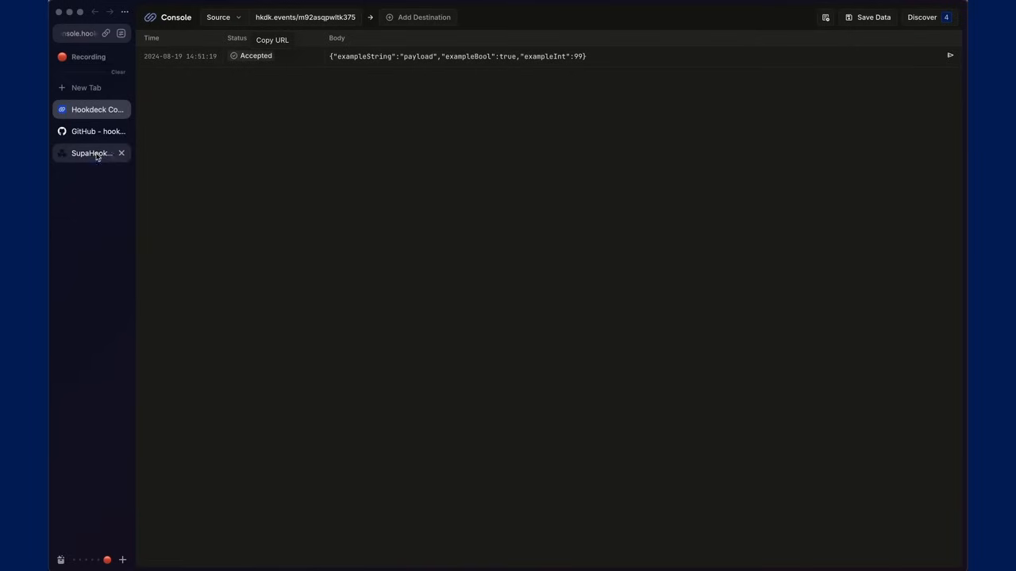
{"action": "left_click", "coordinate": [89, 152]}
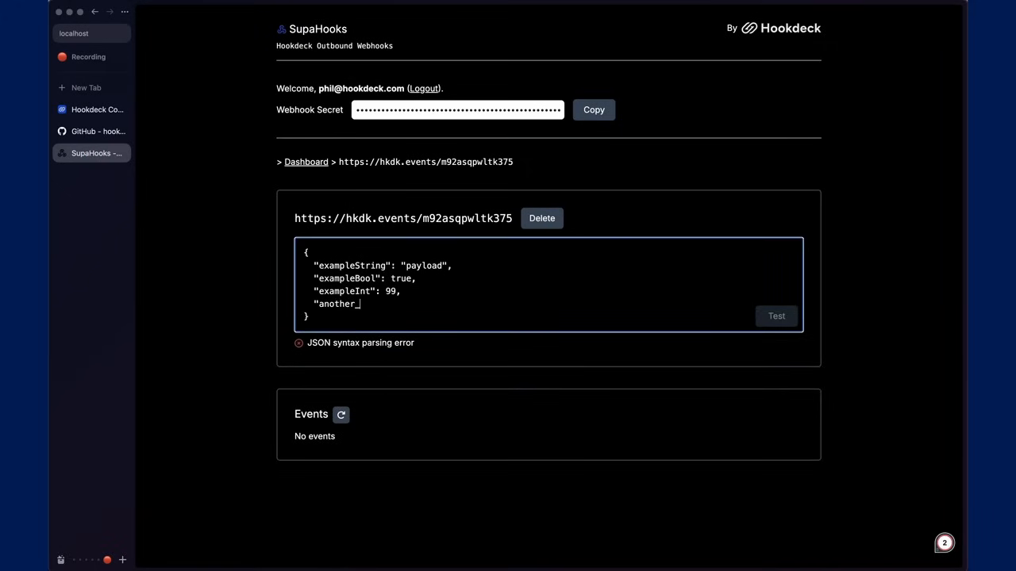
Add "another_attr": "awesome!" to the test payload, send it, and inspect the newest request in Hookdeck Console
{"action": "type", "text": "attr"}
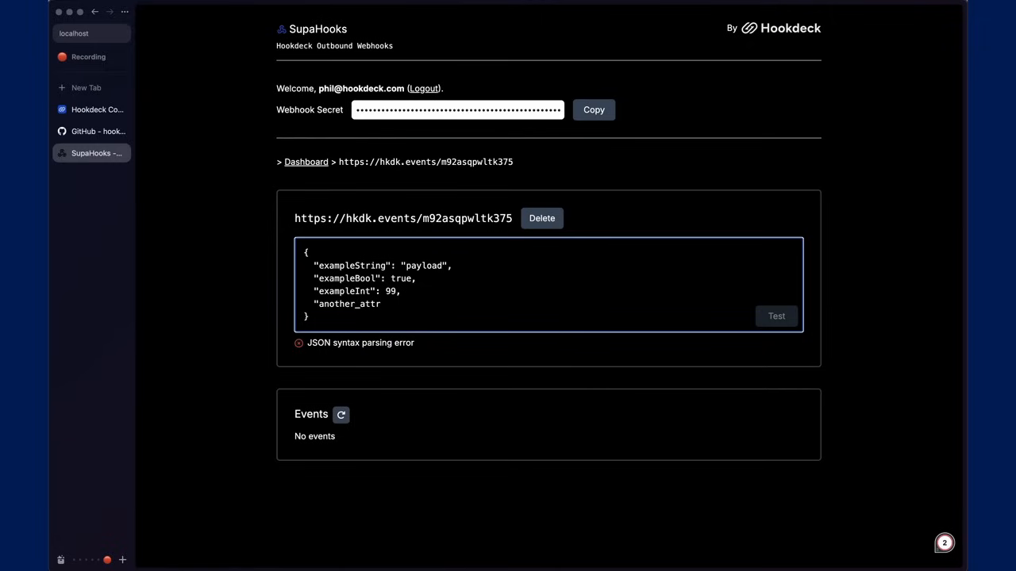
{"action": "type", "text": ": \"aw"}
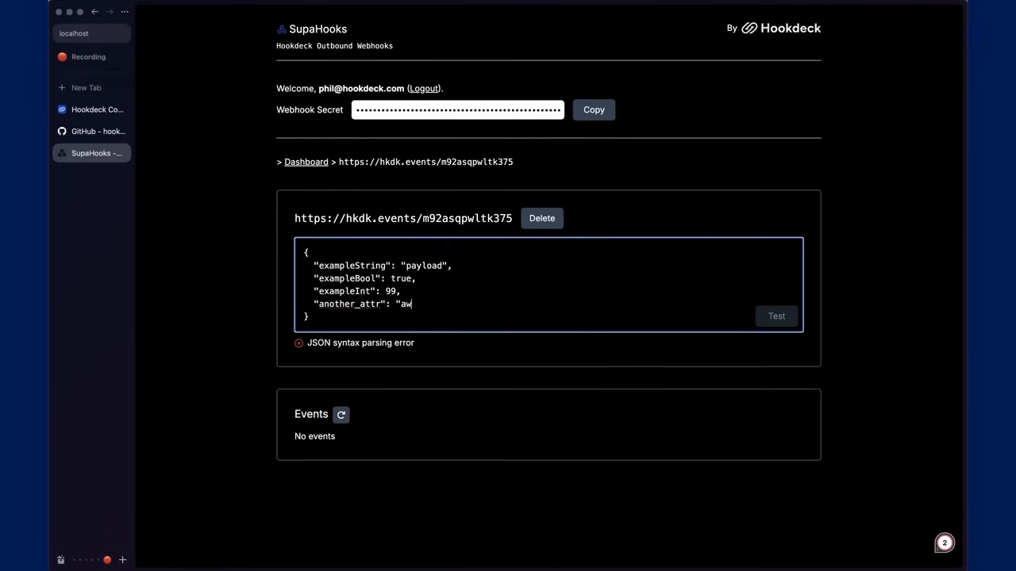
{"action": "type", "text": "esome!\""}
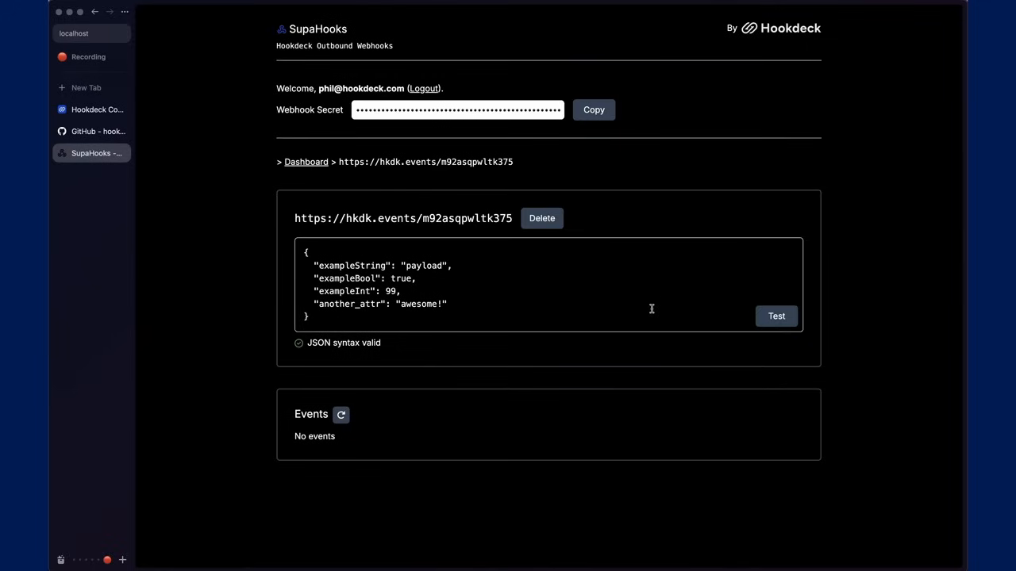
{"action": "mouse_move", "coordinate": [527, 254]}
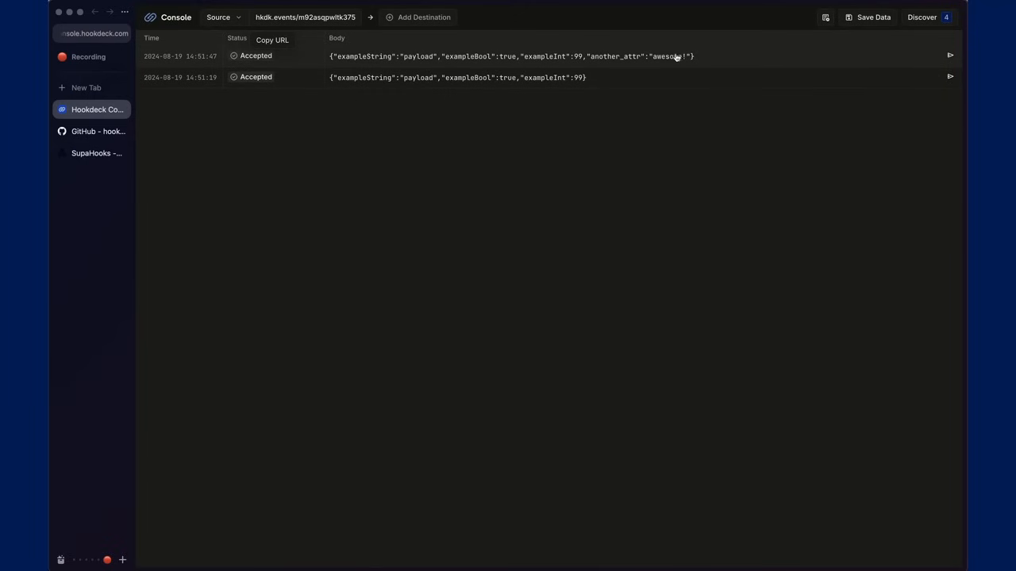
{"action": "left_click", "coordinate": [508, 56]}
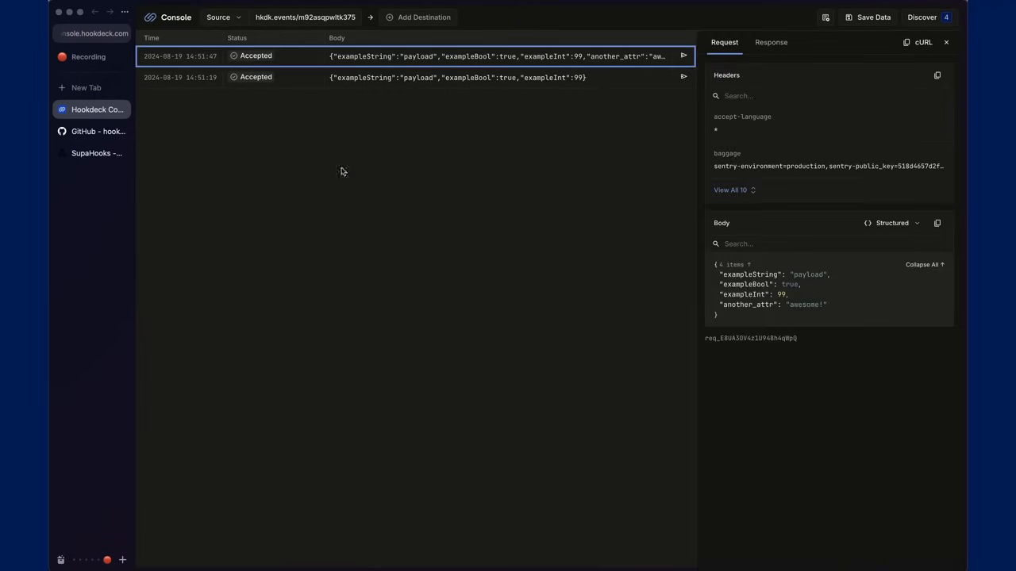
{"action": "left_click", "coordinate": [93, 152]}
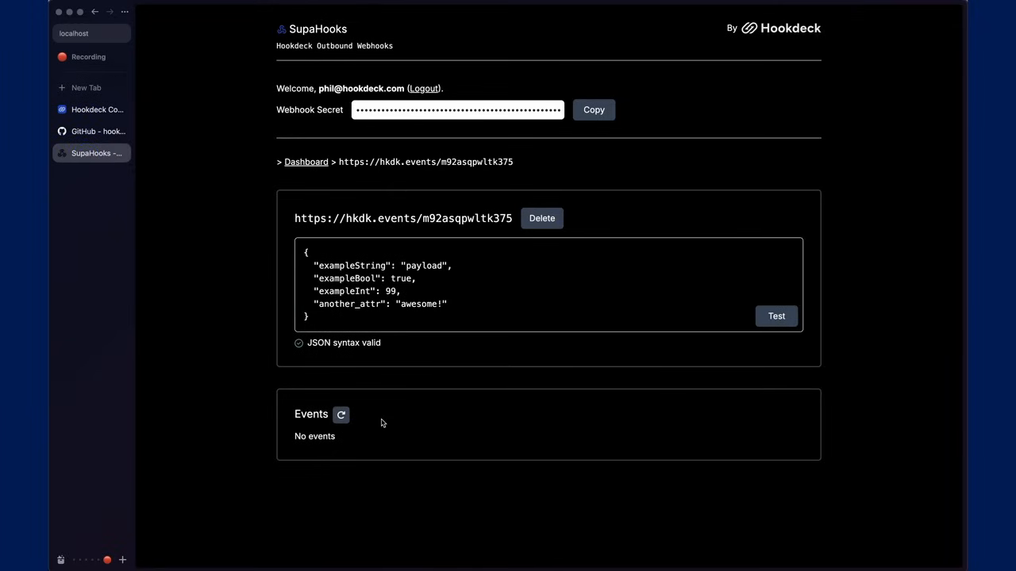
Reload the endpoint's delivered events, expand the latest one and resend it
{"action": "left_click", "coordinate": [341, 415]}
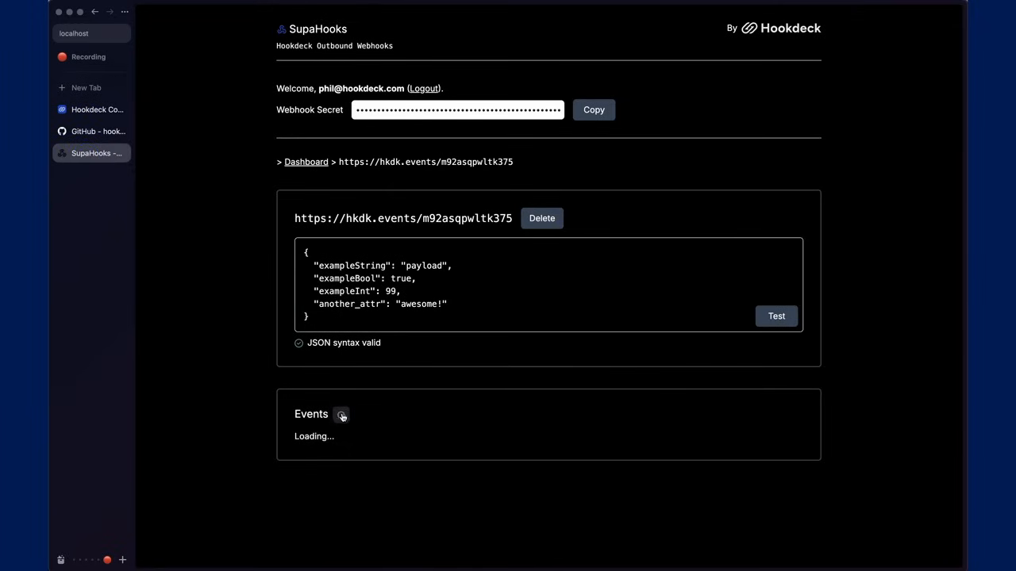
{"action": "left_click", "coordinate": [340, 415]}
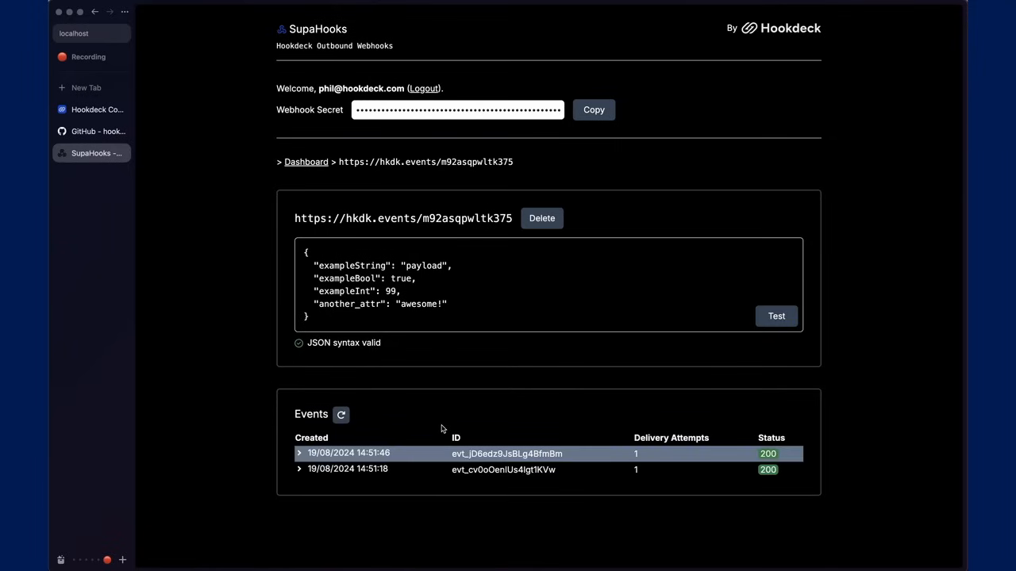
{"action": "mouse_move", "coordinate": [392, 422]}
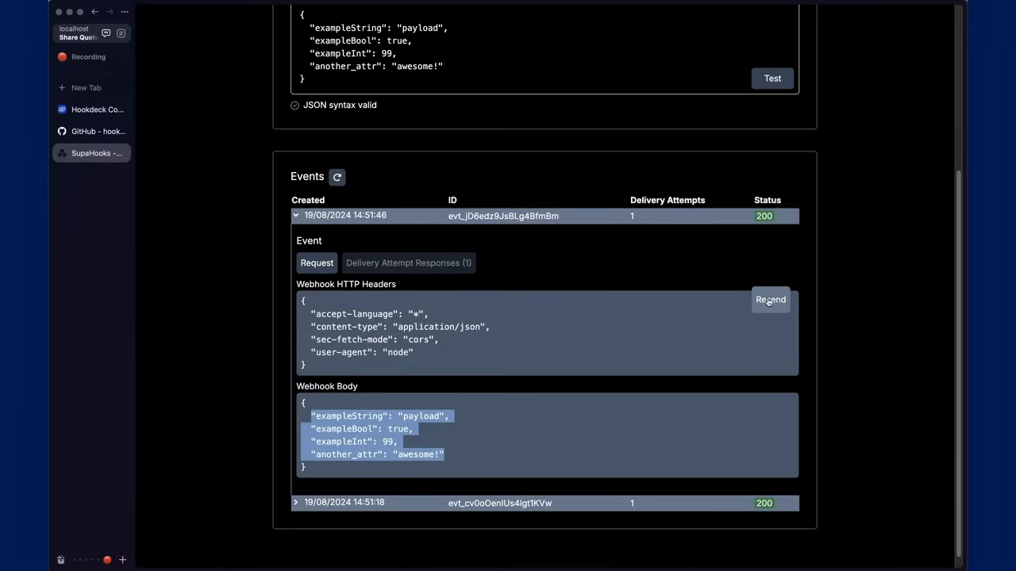
{"action": "left_click", "coordinate": [770, 300]}
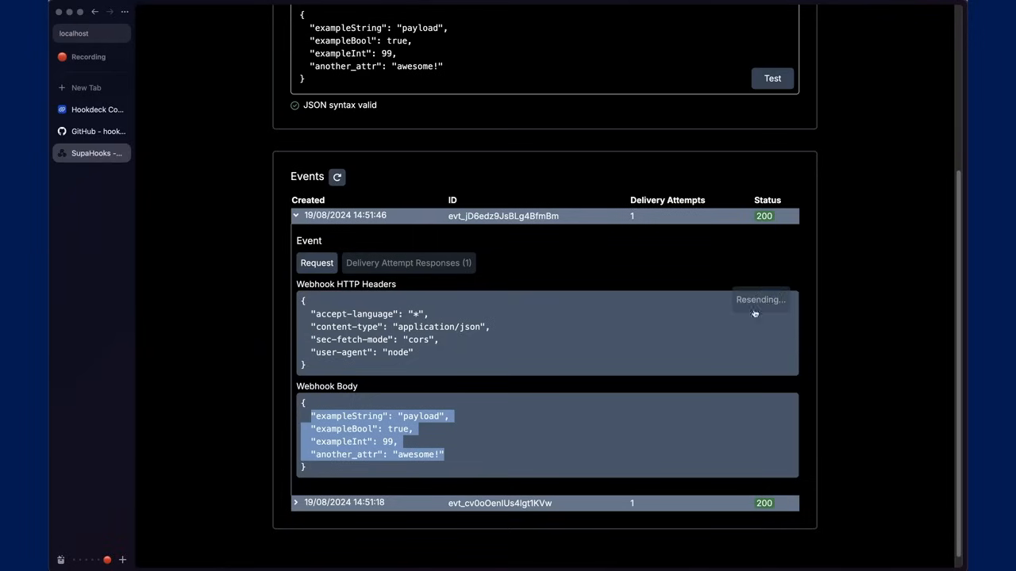
{"action": "left_click", "coordinate": [93, 109]}
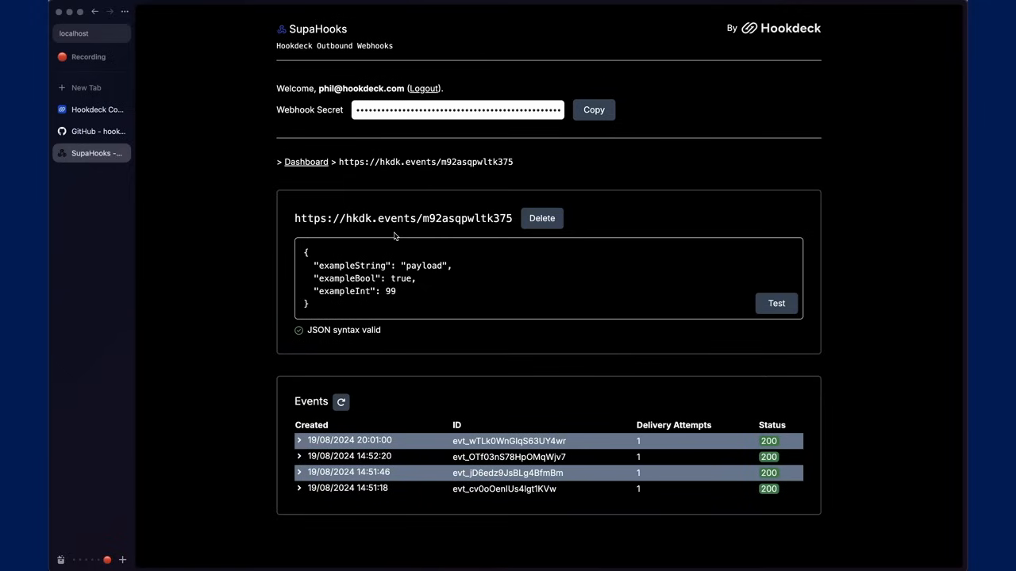
Leave the four delivered events and move to the Supabase website
{"action": "left_click", "coordinate": [86, 87]}
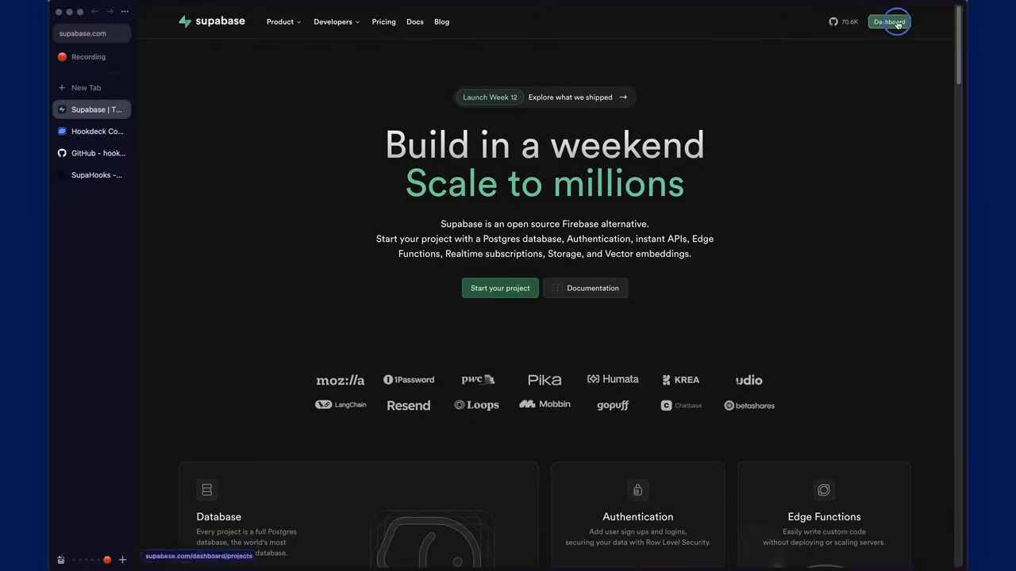
Review the product-updates trigger on the products table in the SupaHooks-DEV project, then go to the Table Editor
{"action": "left_click", "coordinate": [893, 22]}
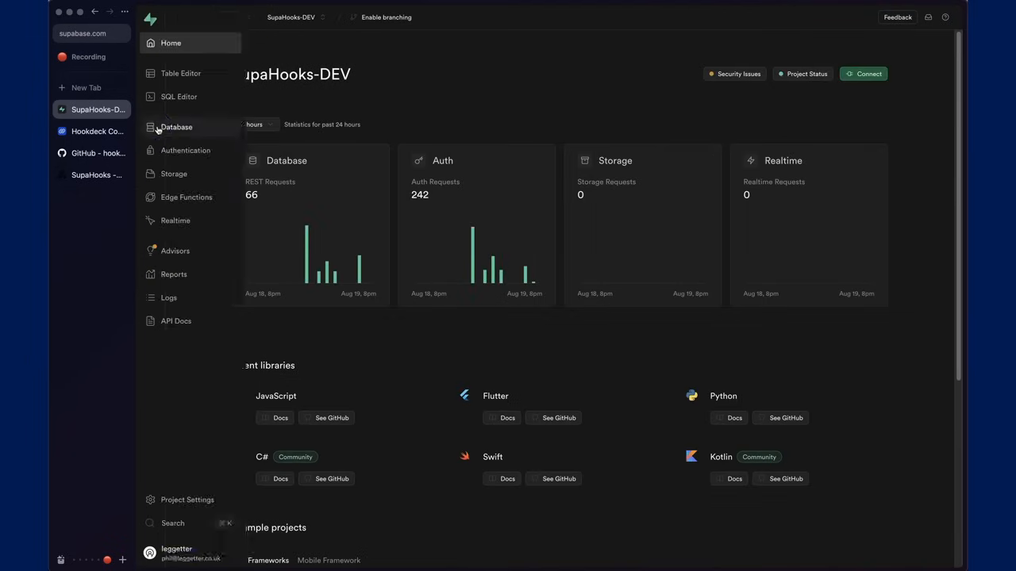
{"action": "left_click", "coordinate": [175, 126]}
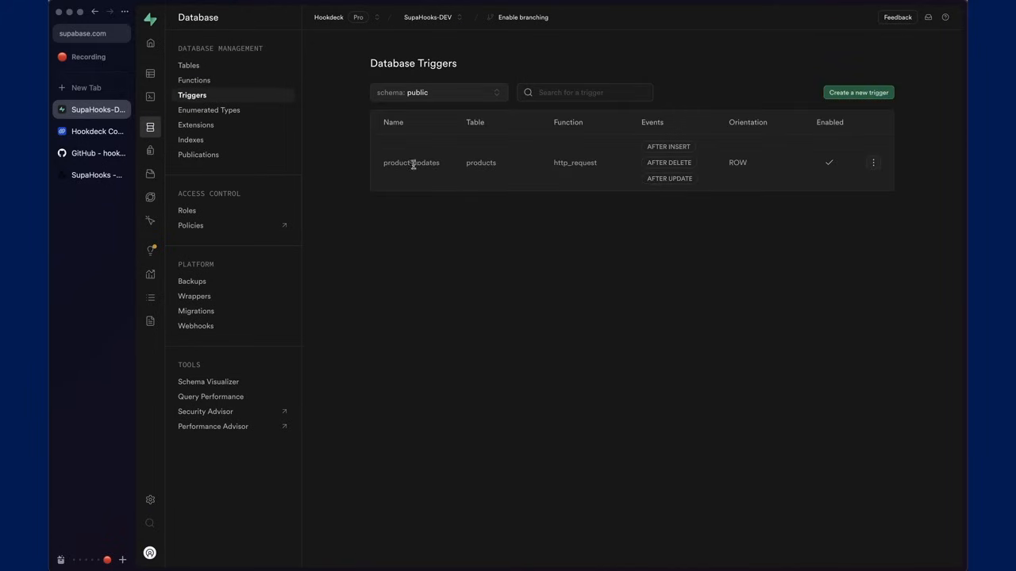
{"action": "mouse_move", "coordinate": [482, 167]}
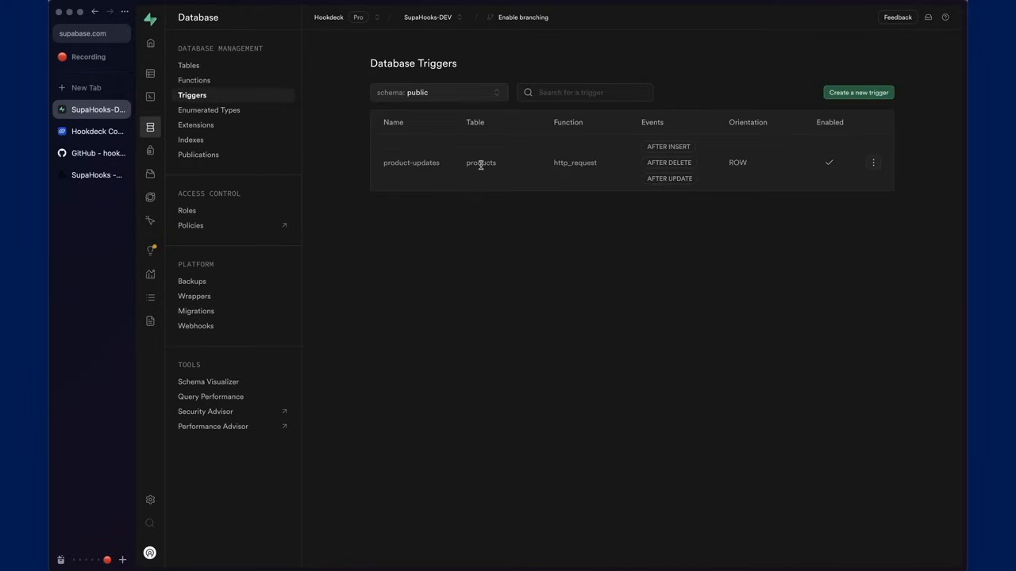
{"action": "mouse_move", "coordinate": [695, 163]}
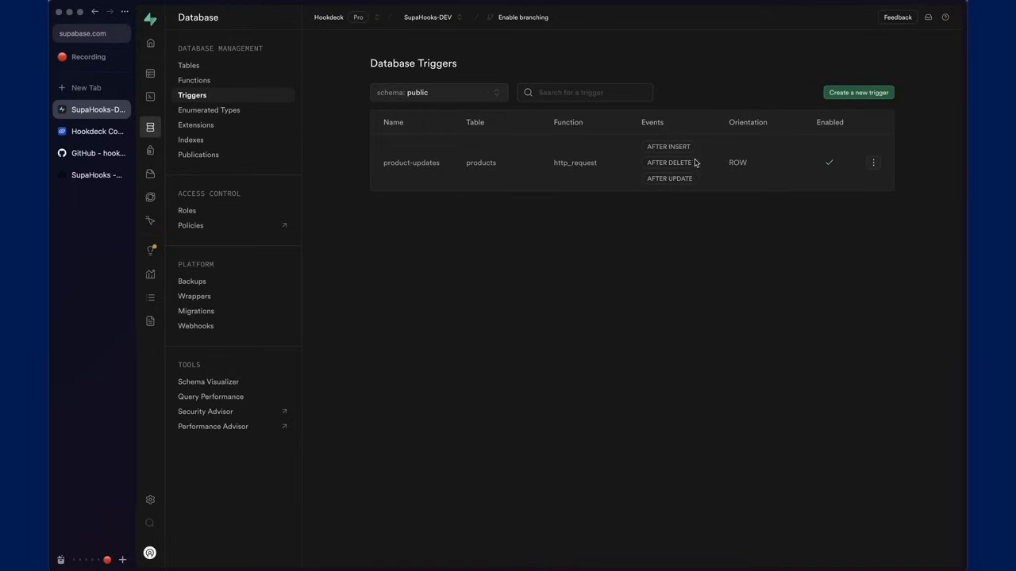
{"action": "mouse_move", "coordinate": [205, 83]}
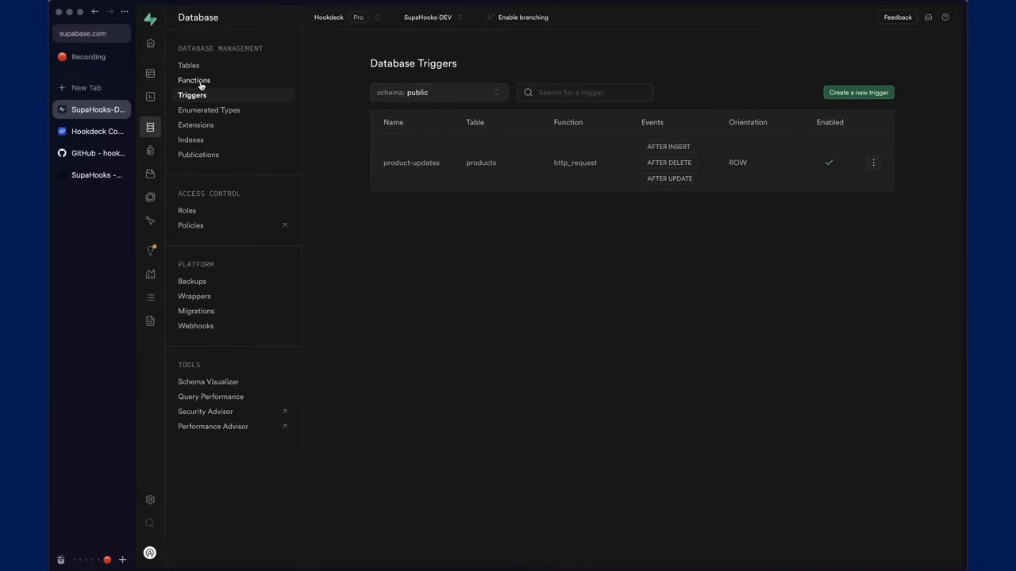
{"action": "left_click", "coordinate": [149, 73]}
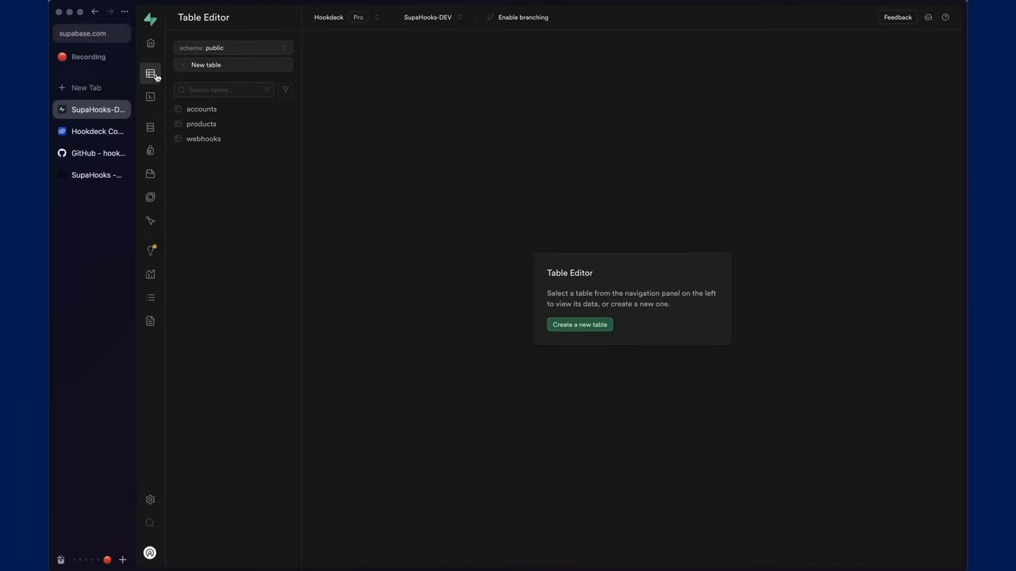
Edit the EDA Visuals product's stock_count in the products table from 35 to 40
{"action": "left_click", "coordinate": [200, 123]}
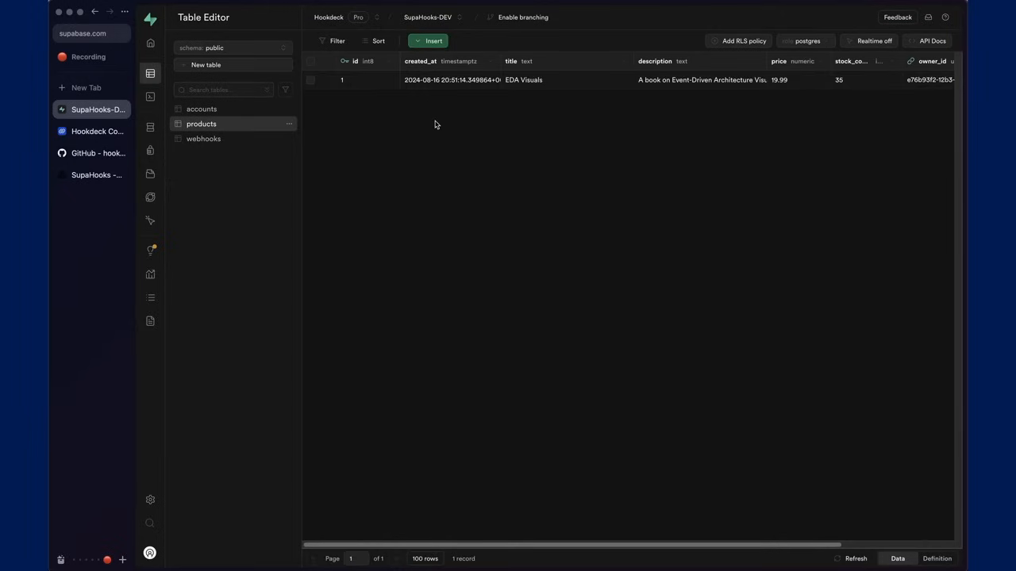
{"action": "mouse_move", "coordinate": [829, 88]}
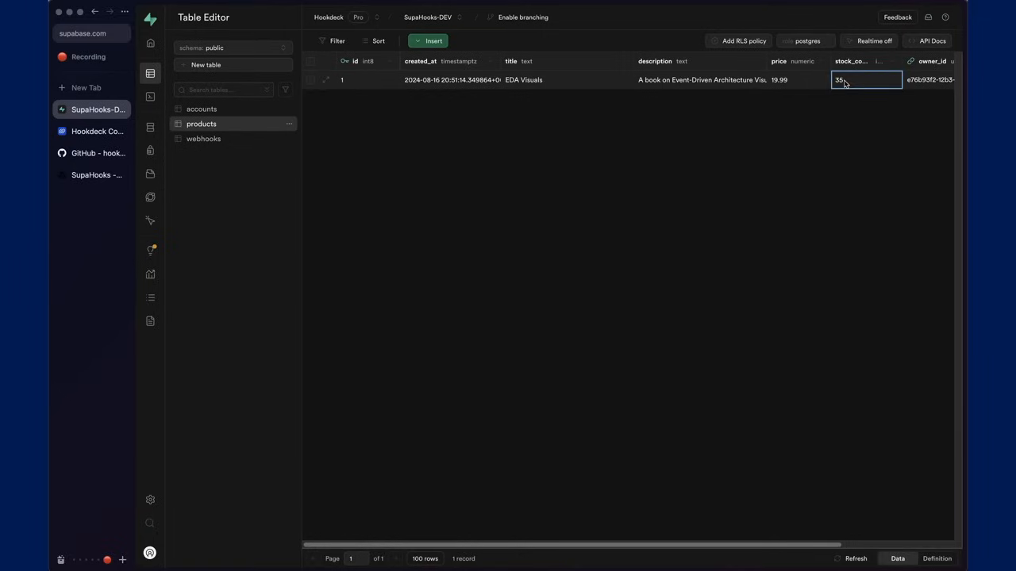
{"action": "double_click", "coordinate": [860, 79]}
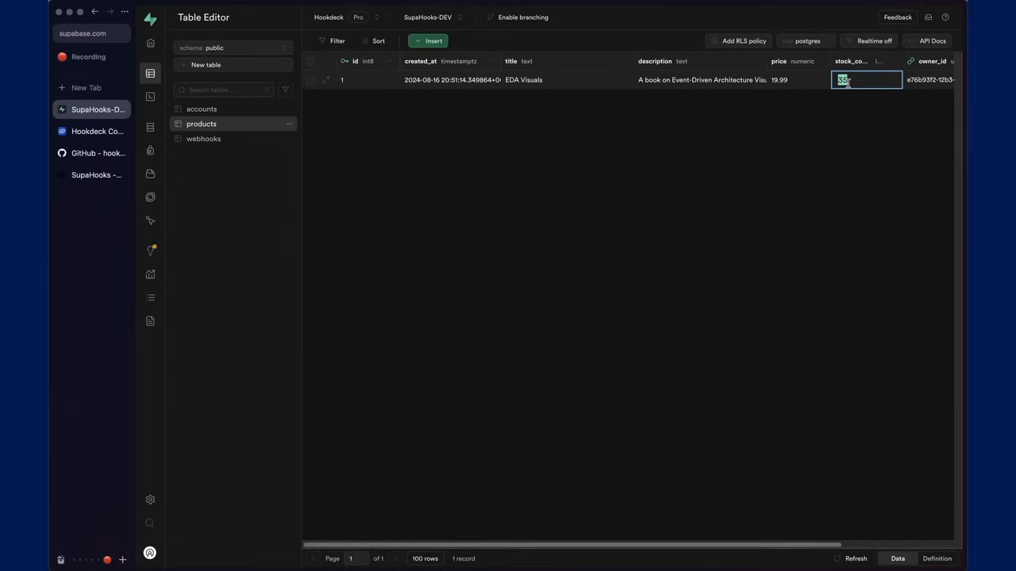
{"action": "type", "text": "40"}
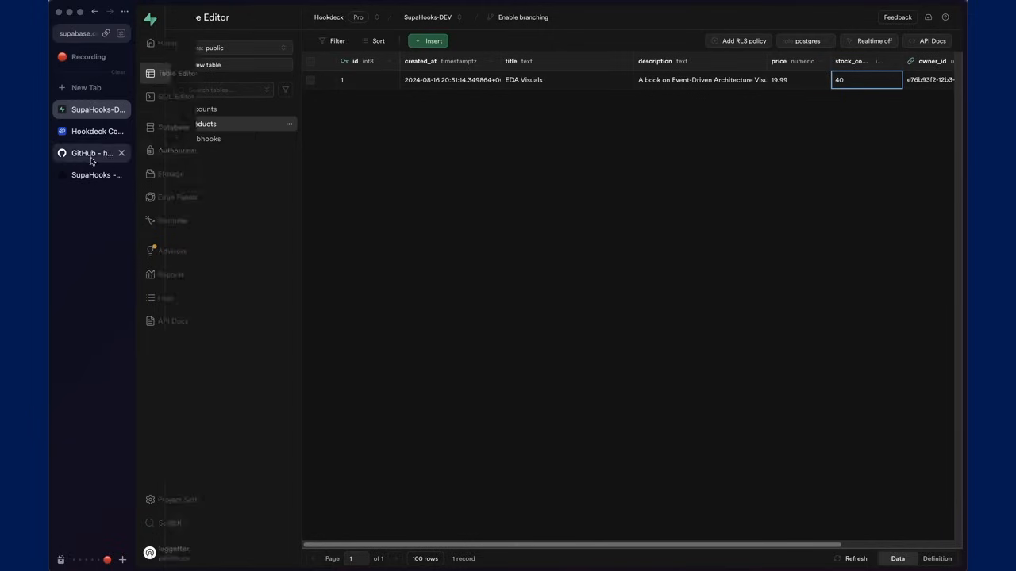
Reload the SupaHooks events and expand the new product.update event showing stock_count changed from 35 to 40
{"action": "left_click", "coordinate": [92, 174]}
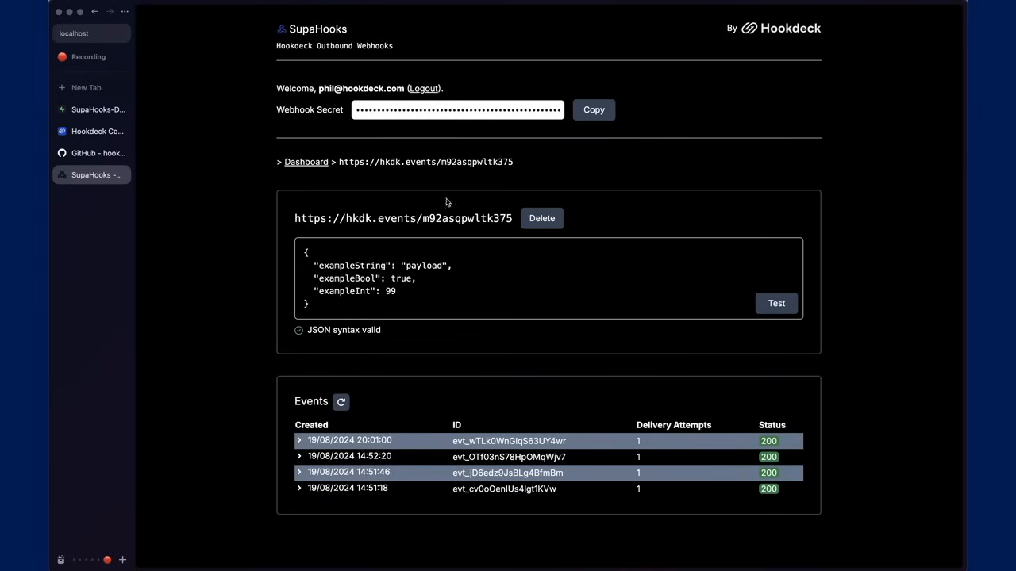
{"action": "left_click", "coordinate": [340, 403]}
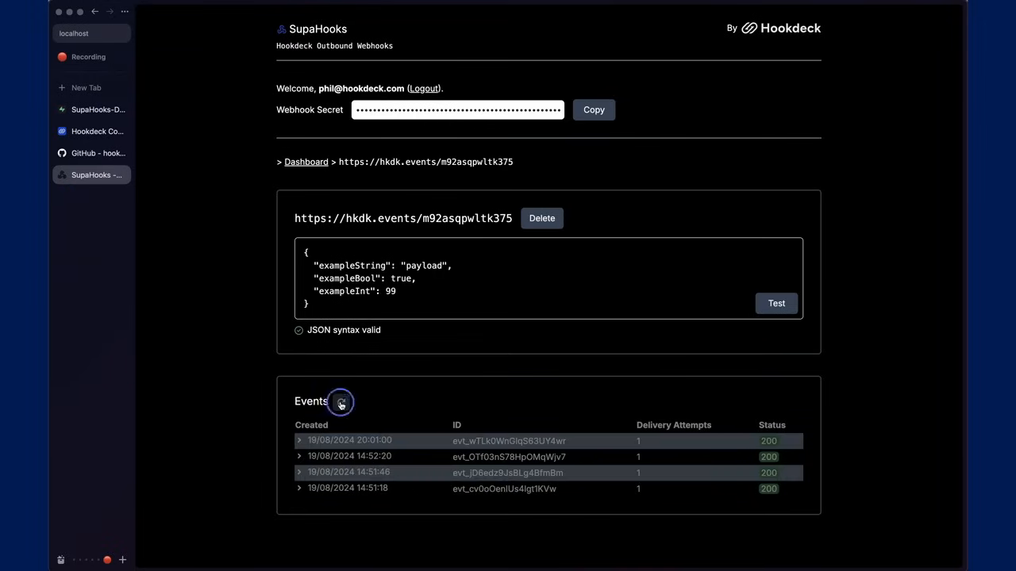
{"action": "left_click", "coordinate": [340, 403]}
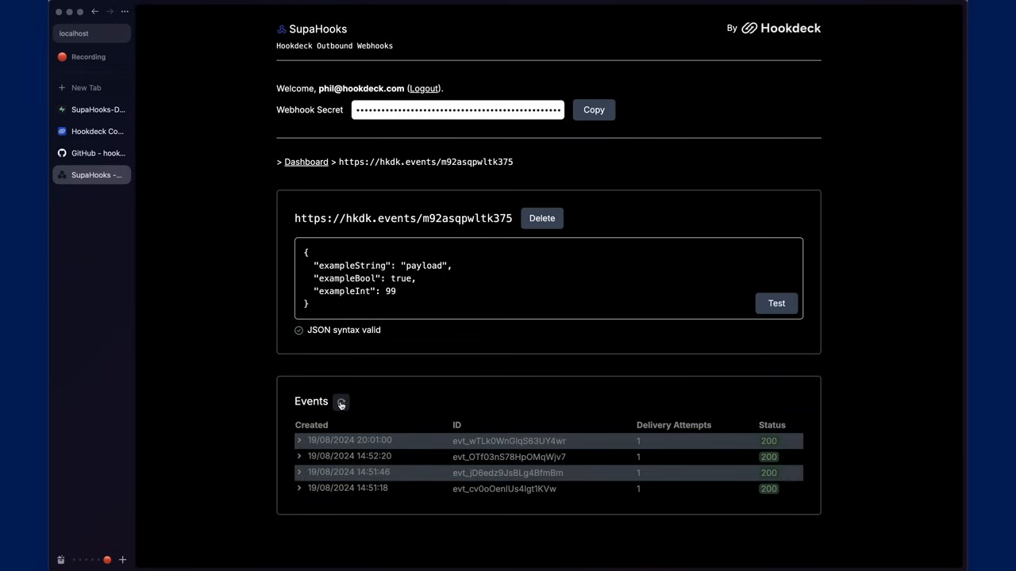
{"action": "left_click", "coordinate": [340, 403]}
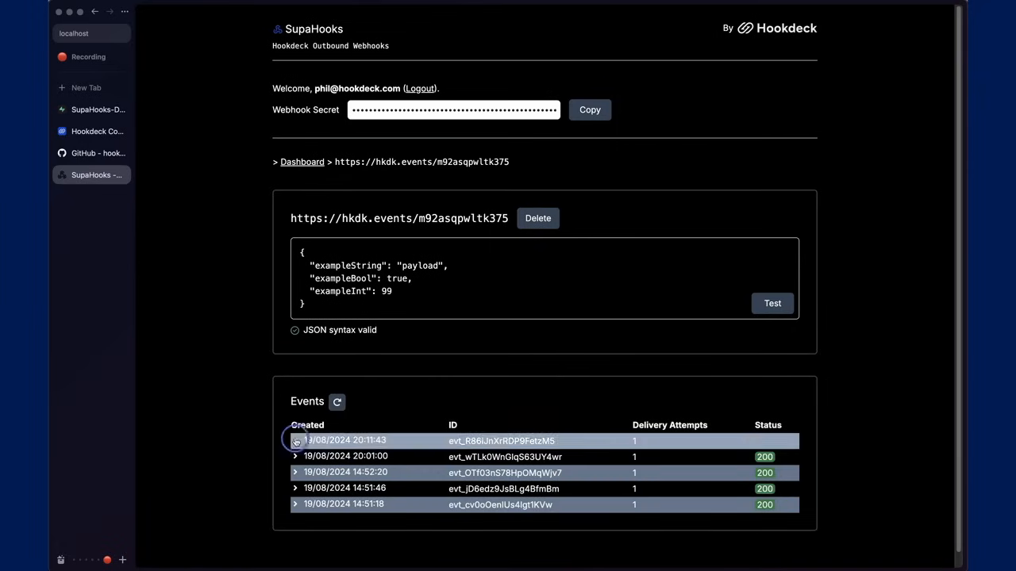
{"action": "left_click", "coordinate": [295, 441]}
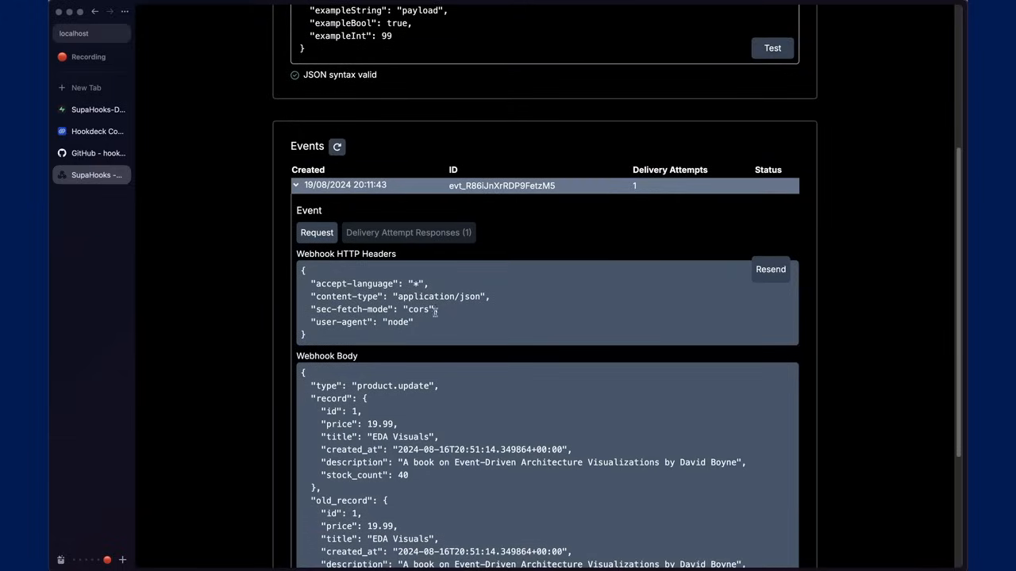
{"action": "scroll", "scroll_direction": "down", "scroll_amount": 3}
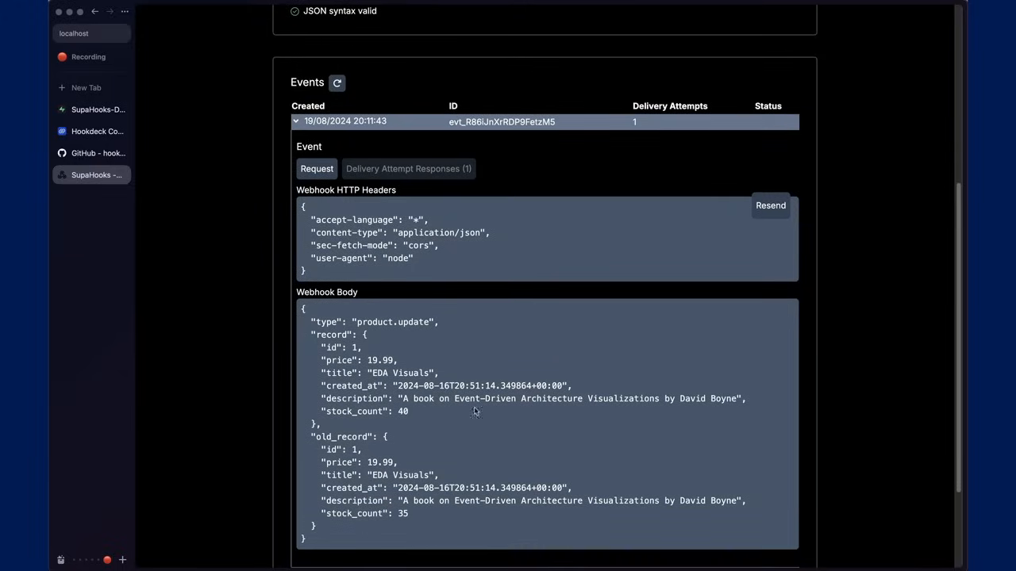
{"action": "mouse_move", "coordinate": [339, 369]}
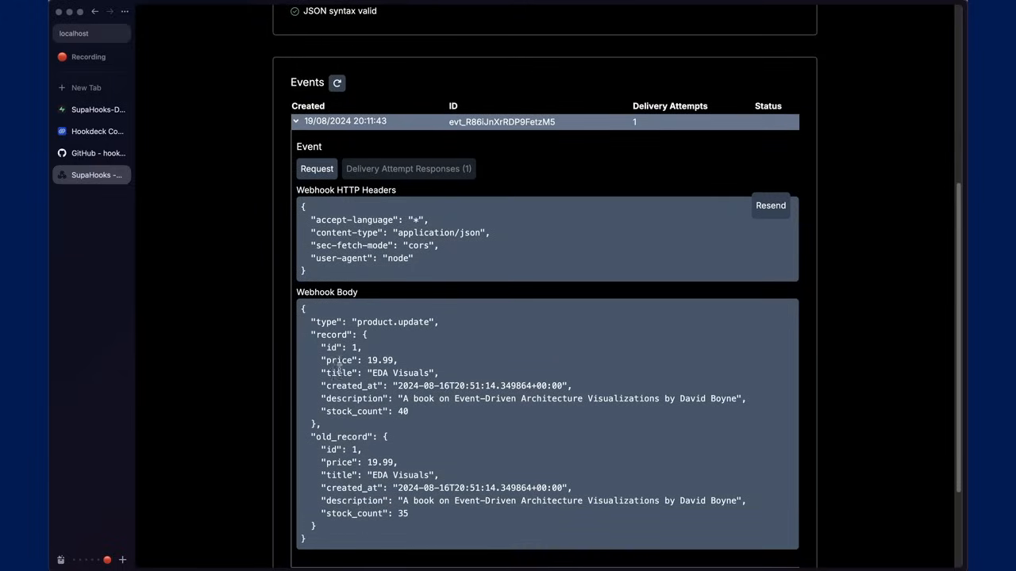
{"action": "double_click", "coordinate": [351, 411]}
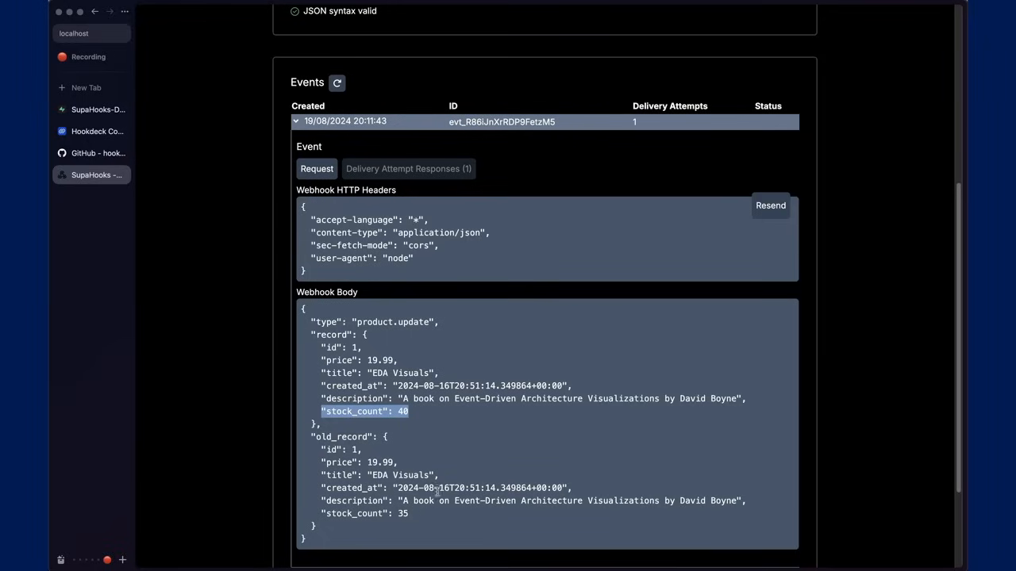
Move on to the supahooks GitHub repository
{"action": "left_click", "coordinate": [92, 152]}
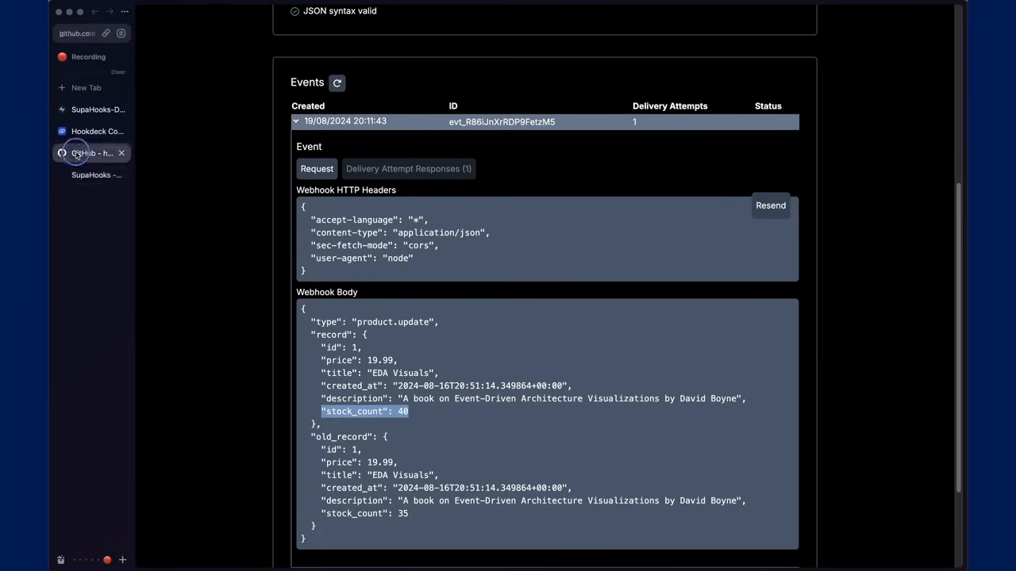
{"action": "left_click", "coordinate": [89, 152]}
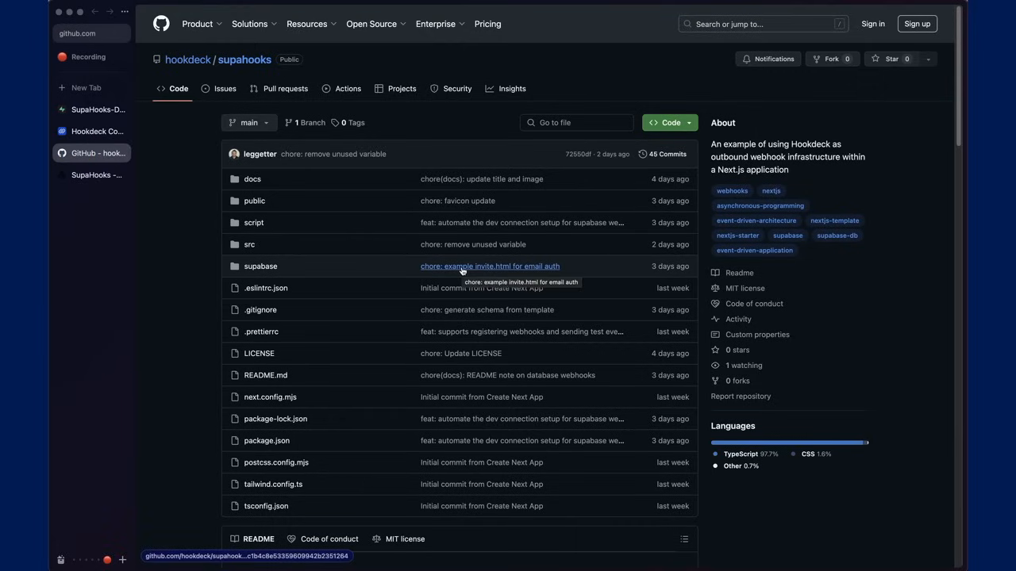